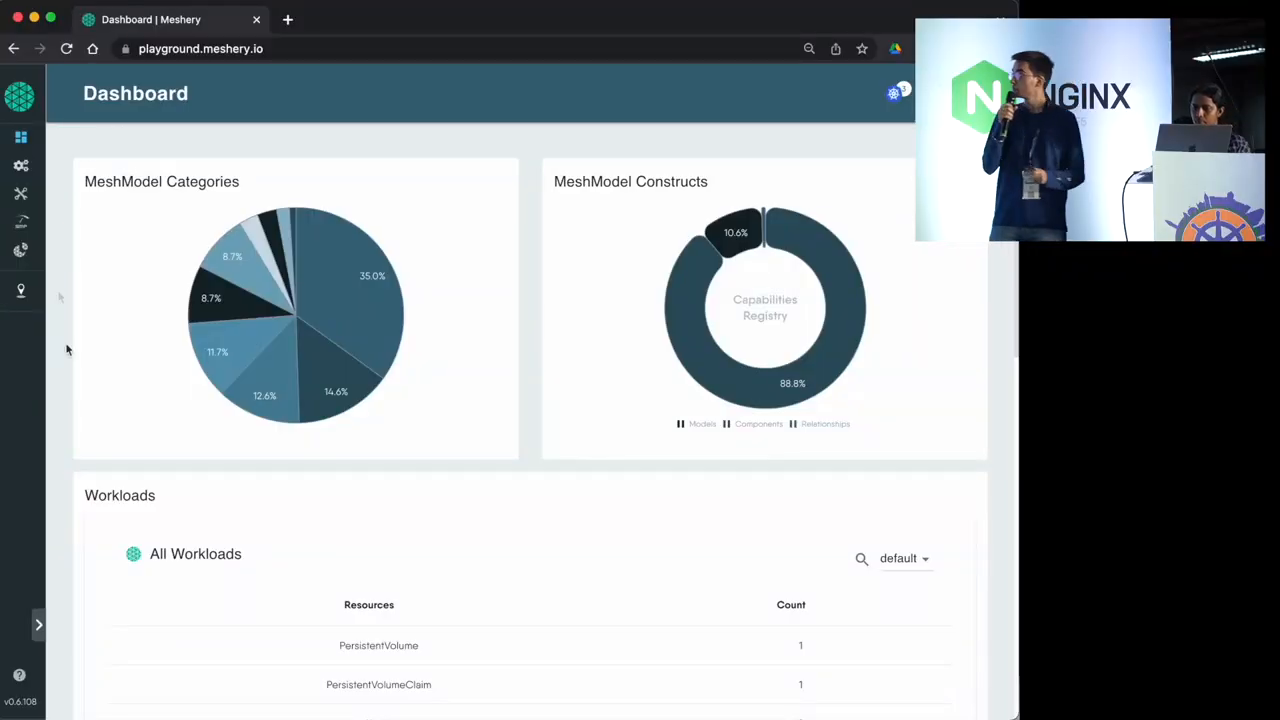
- Review the dashboard workload counts, keeping the default namespace selected
scroll(down, 3)
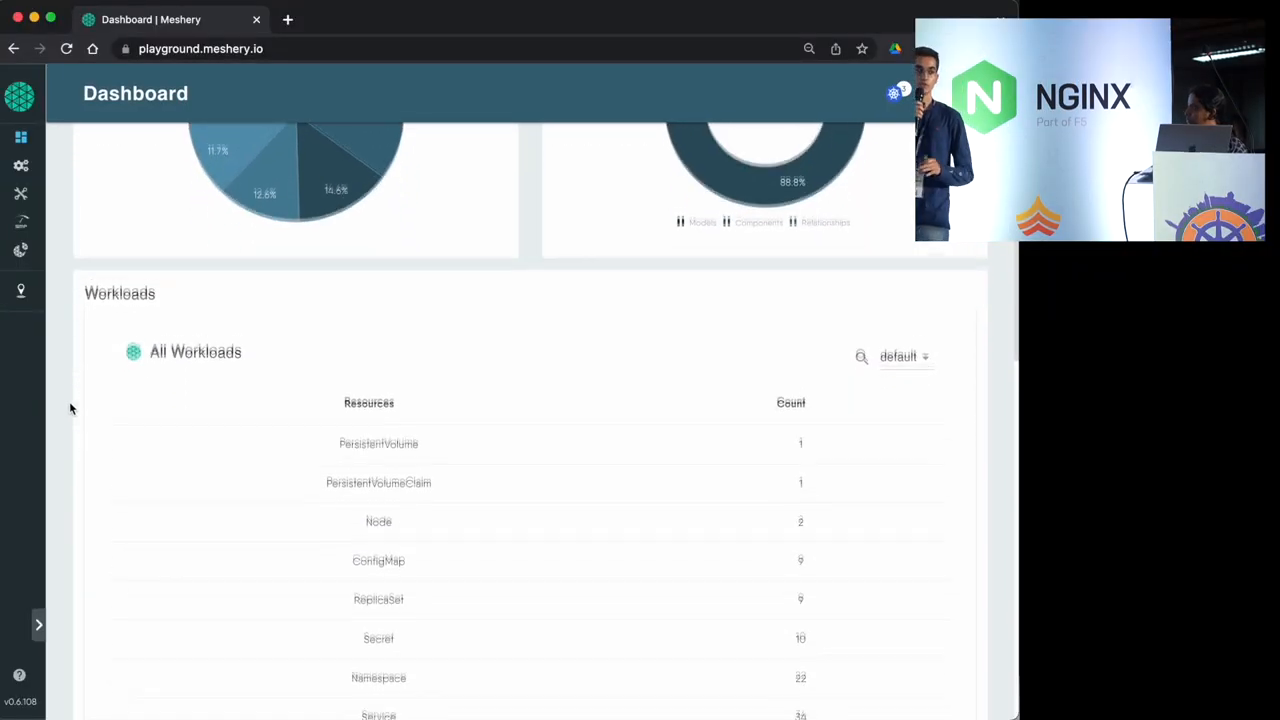
scroll(down, 3)
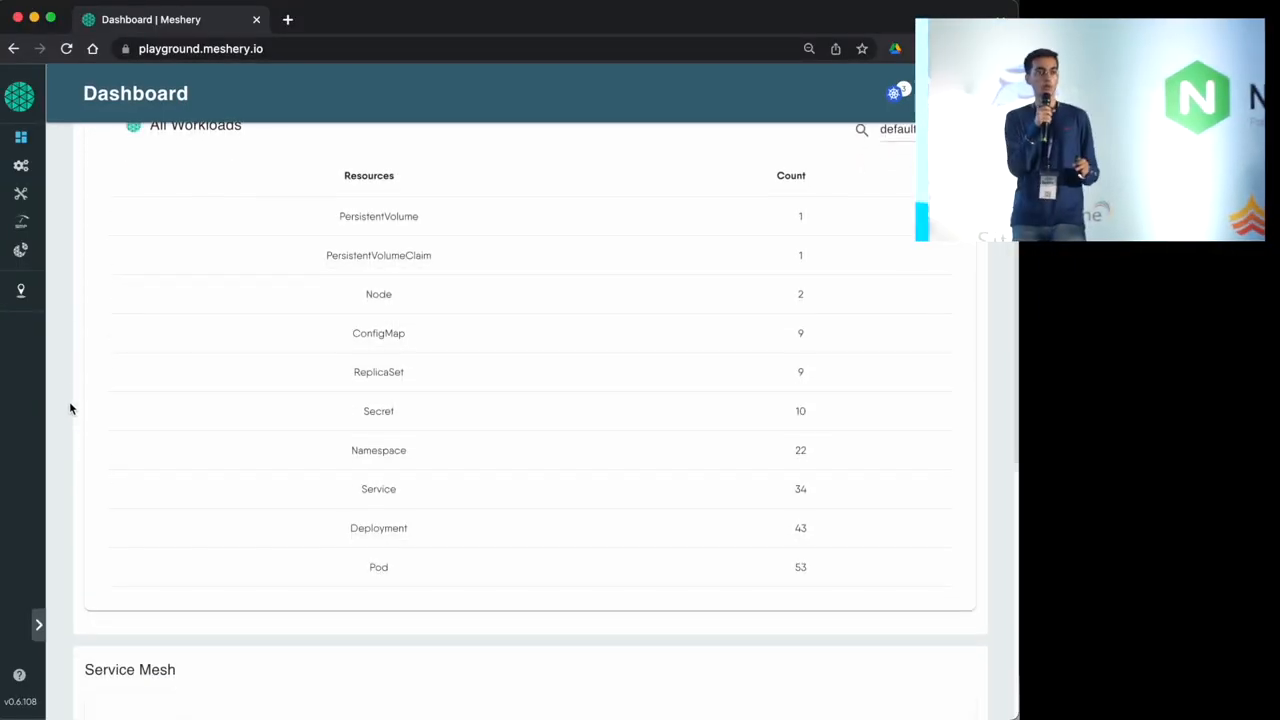
scroll(down, 3)
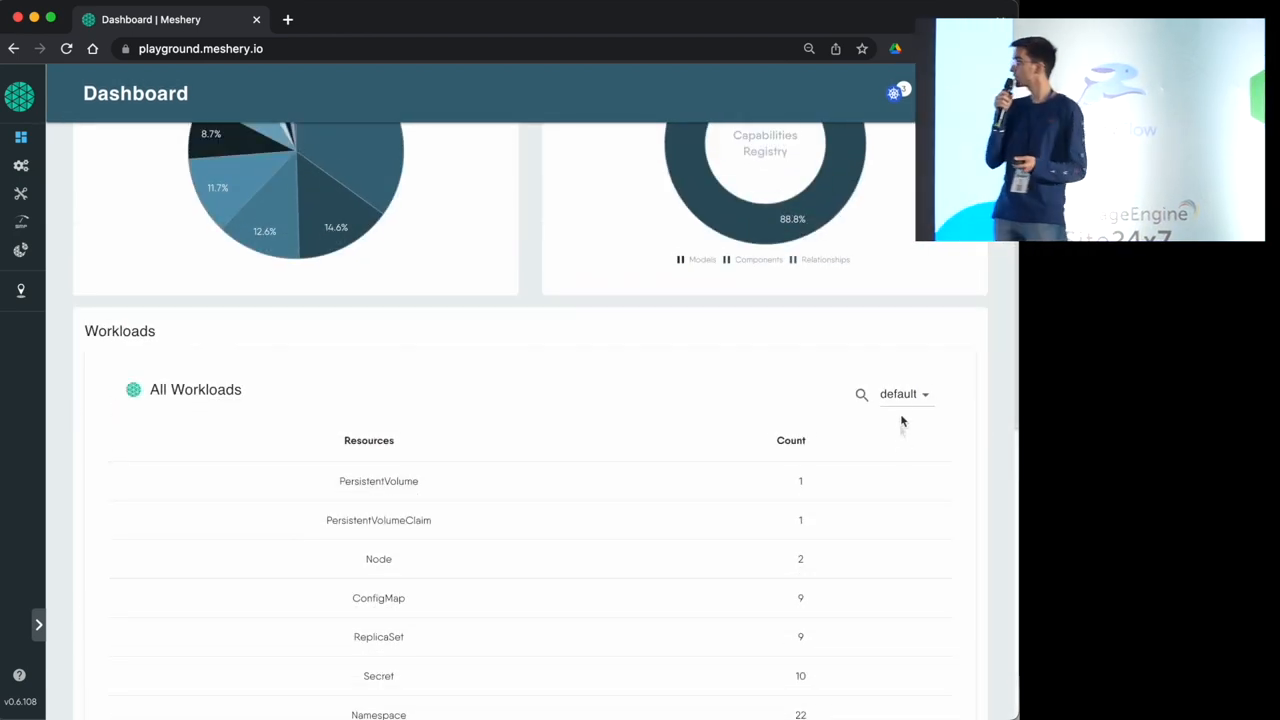
click(904, 392)
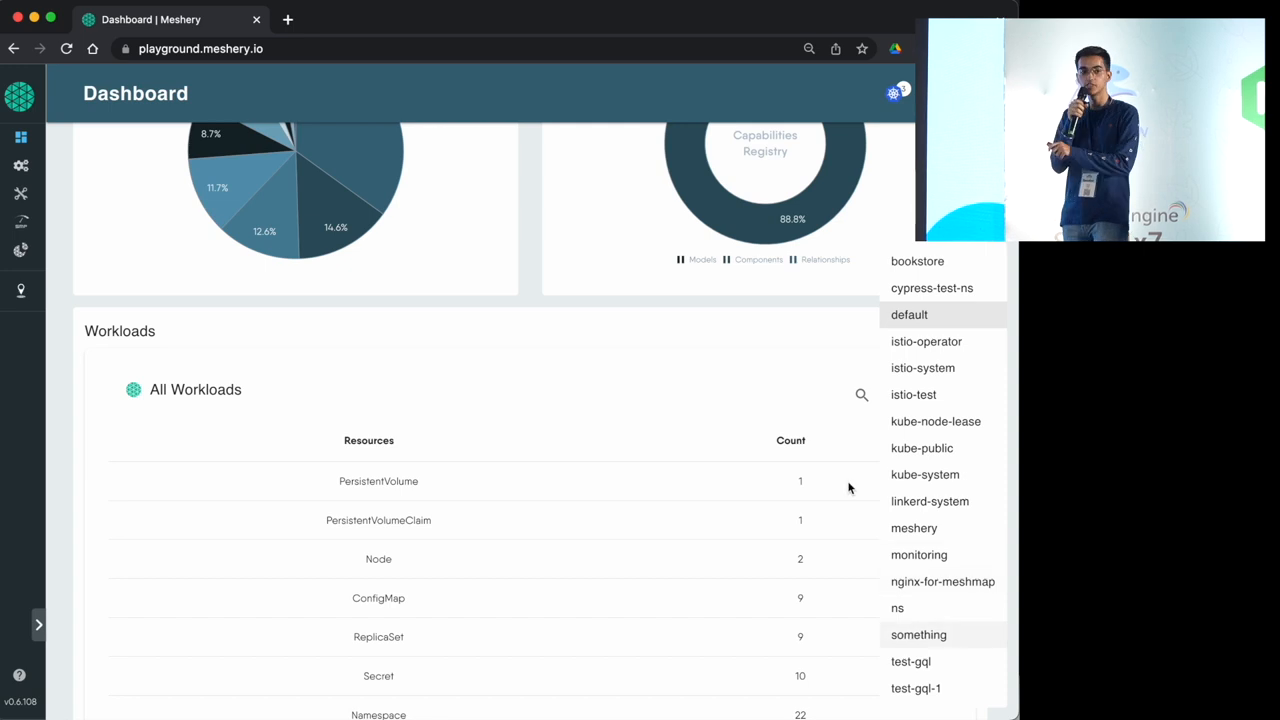
click(908, 314)
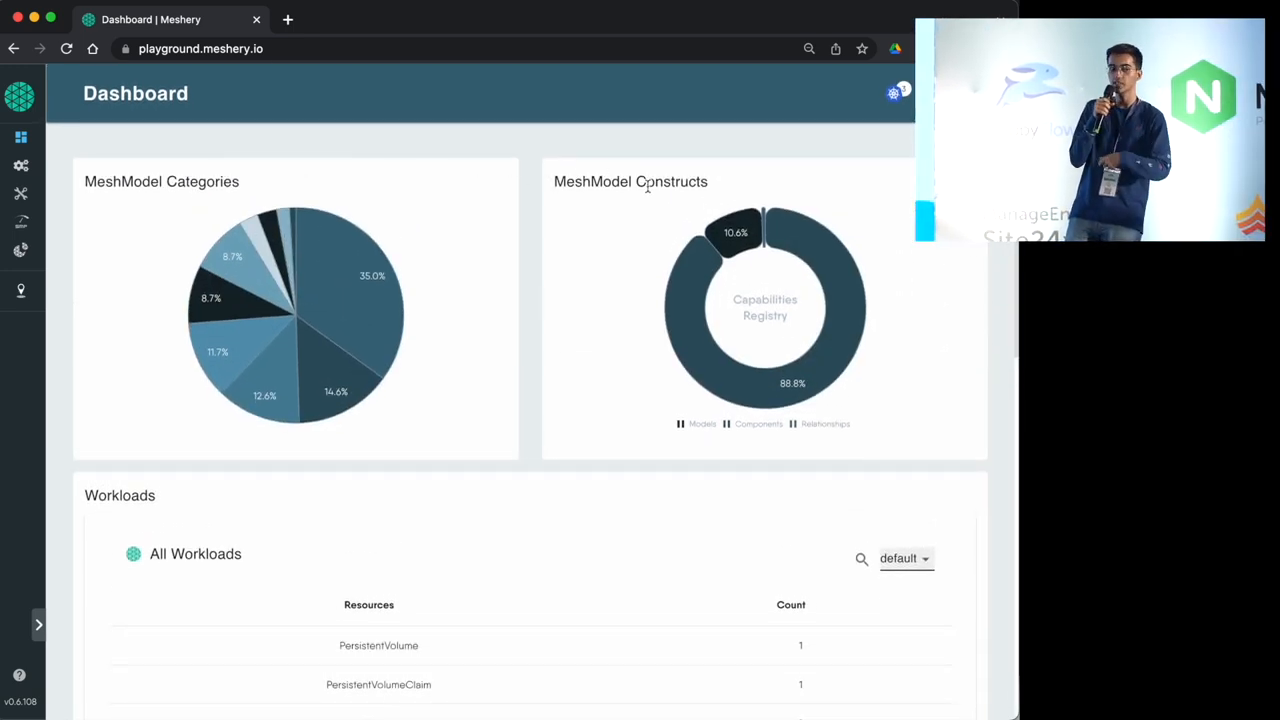
- Go to the Environment settings and ping the Kubernetes cluster contexts to refresh discovery
click(894, 94)
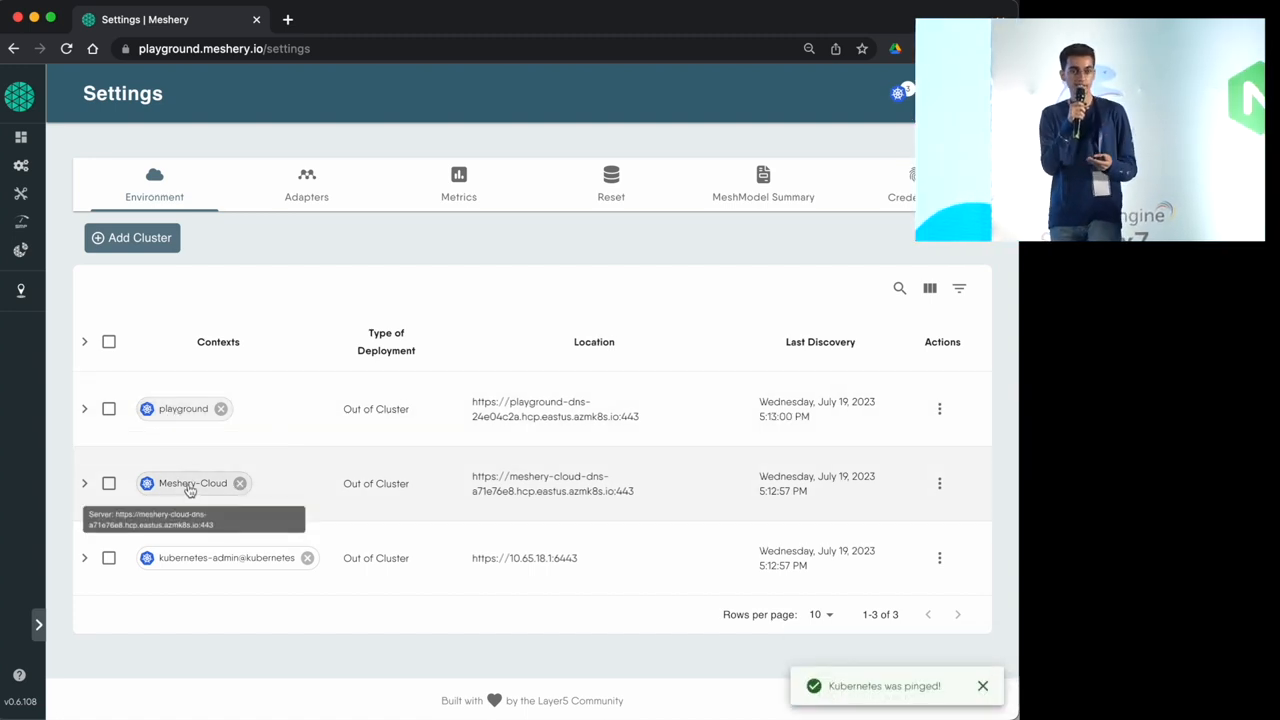
mouse_move(220, 556)
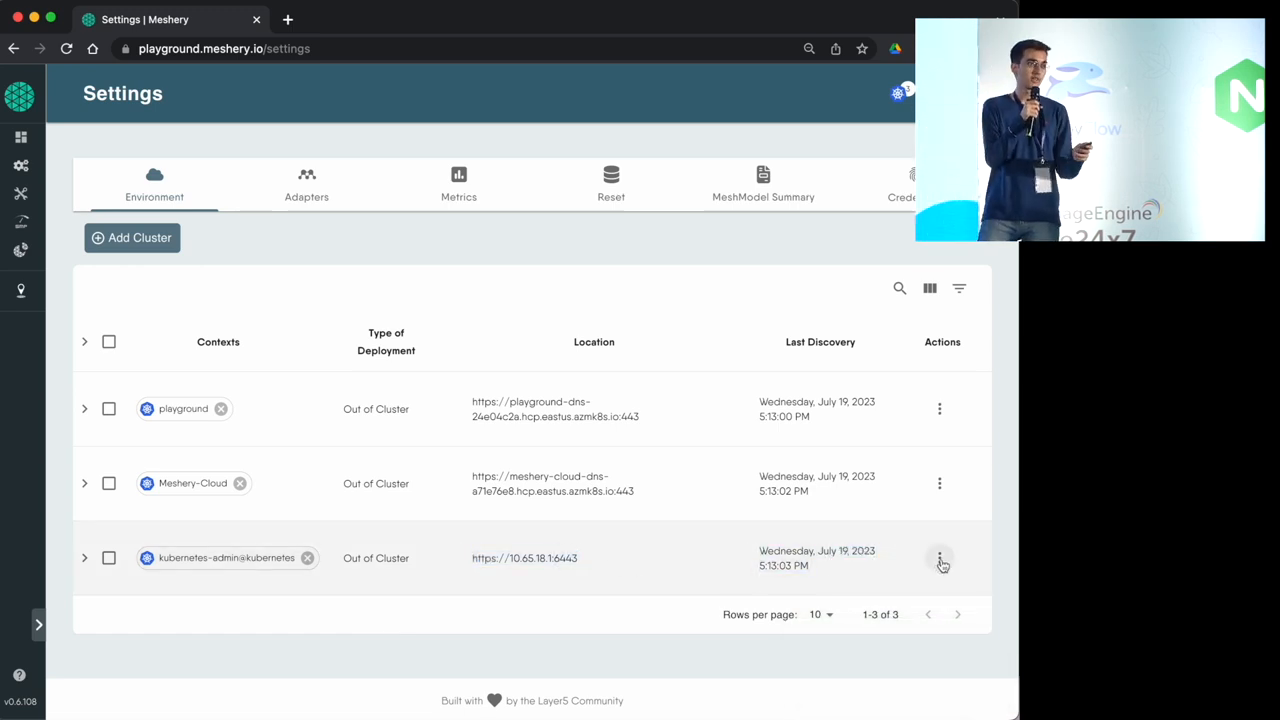
click(940, 558)
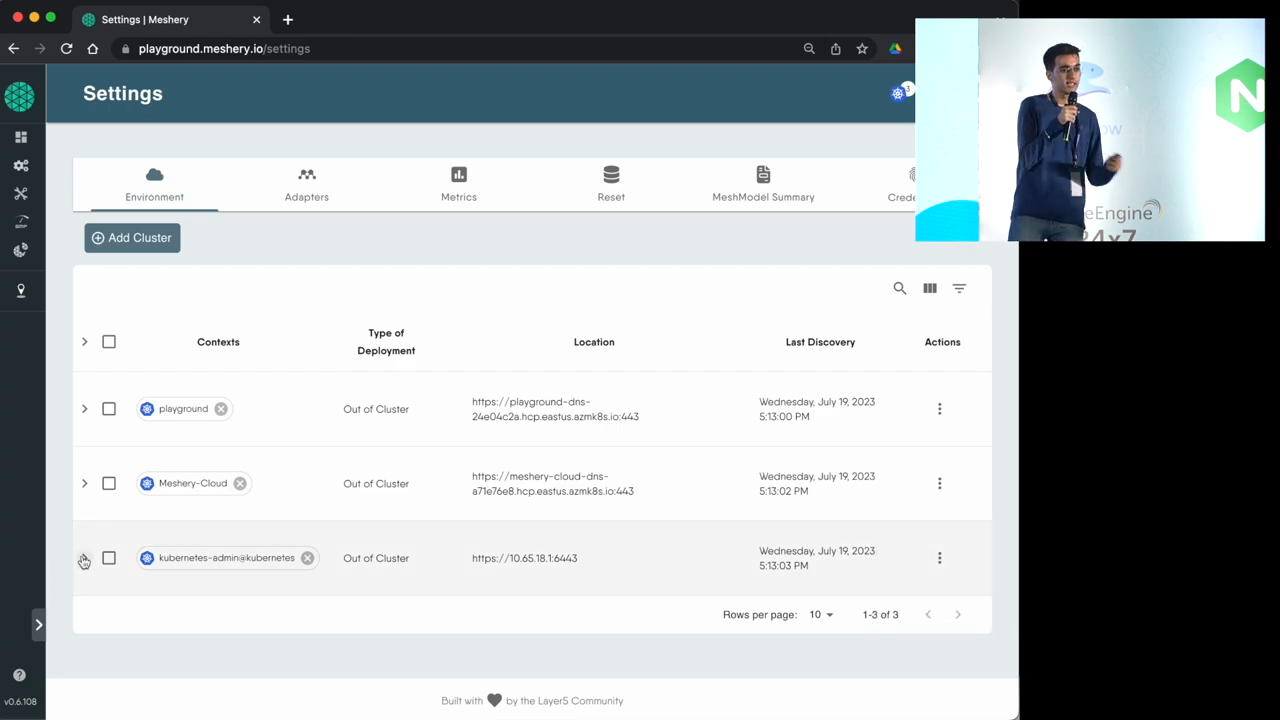
click(84, 558)
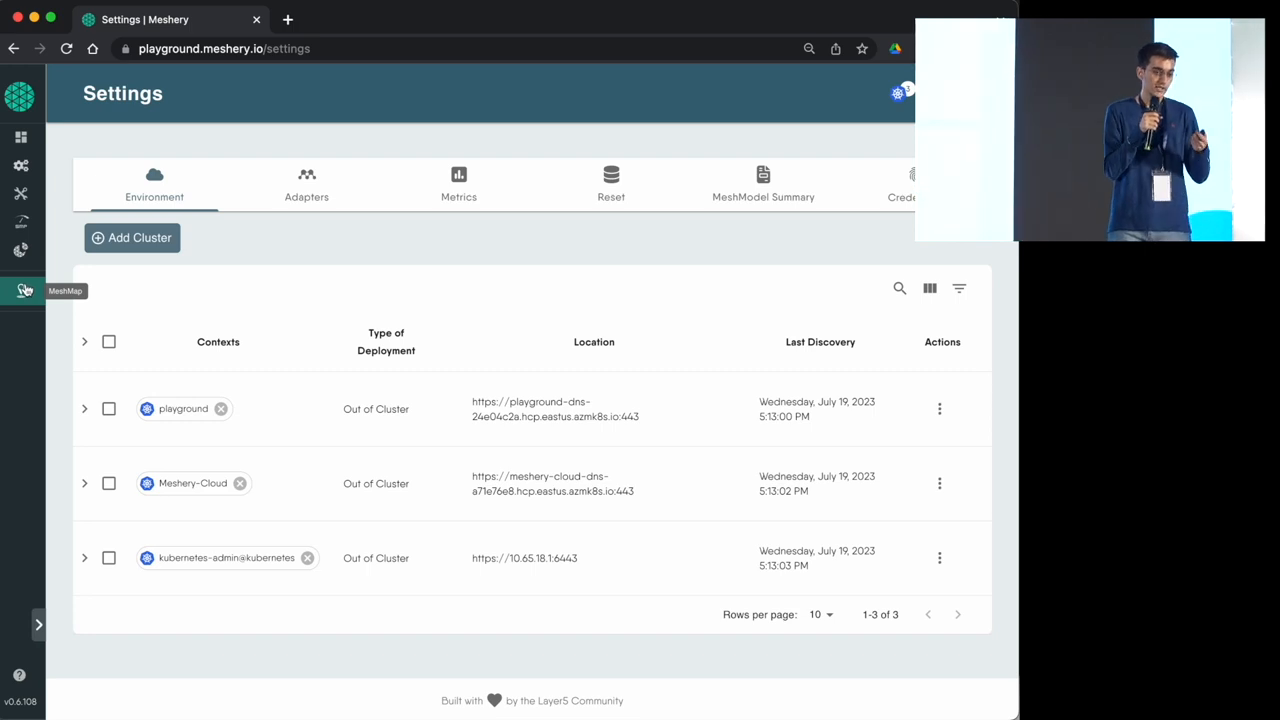
- Visualize the cluster map in MeshMap with the resource filter bar showing Kinds Namespace and Pod
click(20, 292)
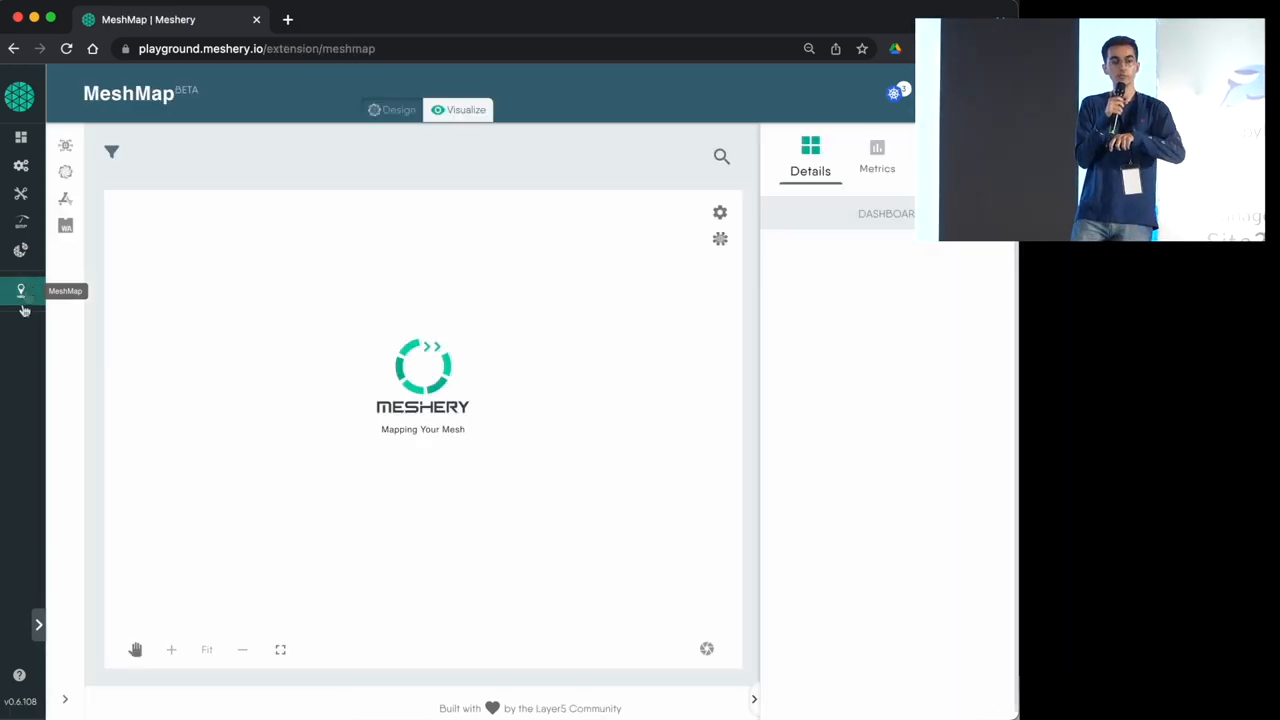
click(896, 94)
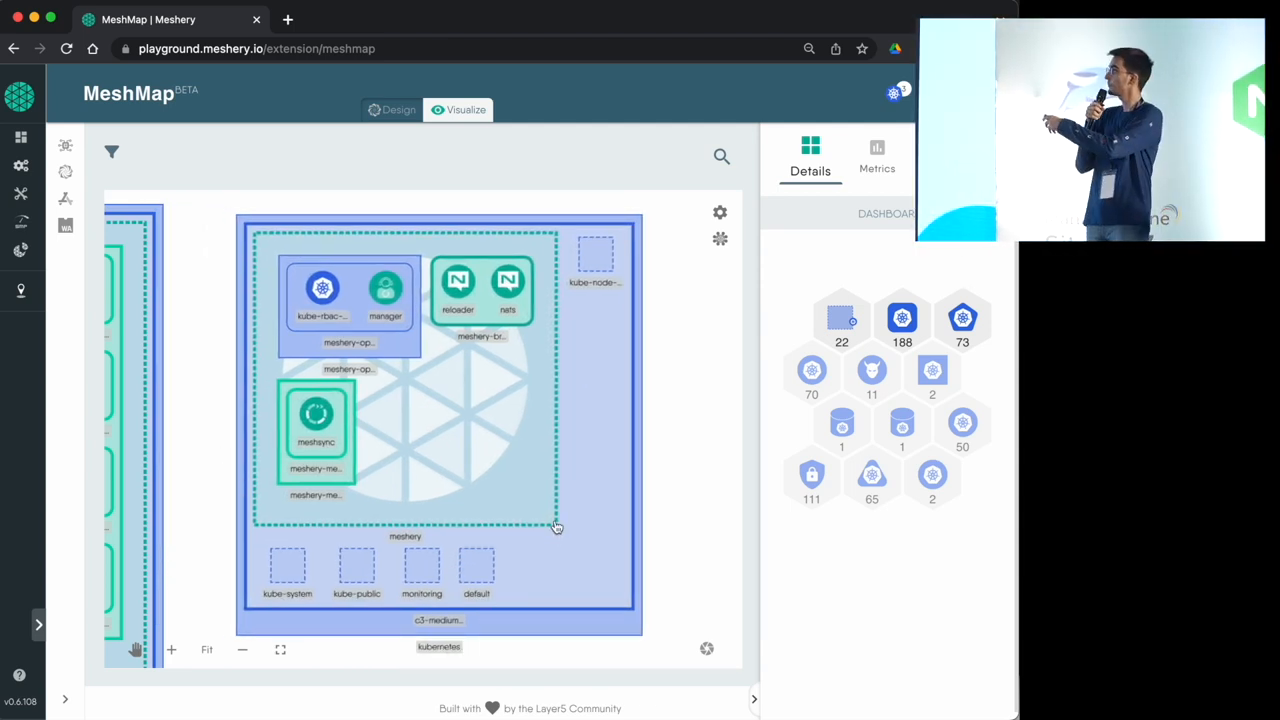
click(112, 152)
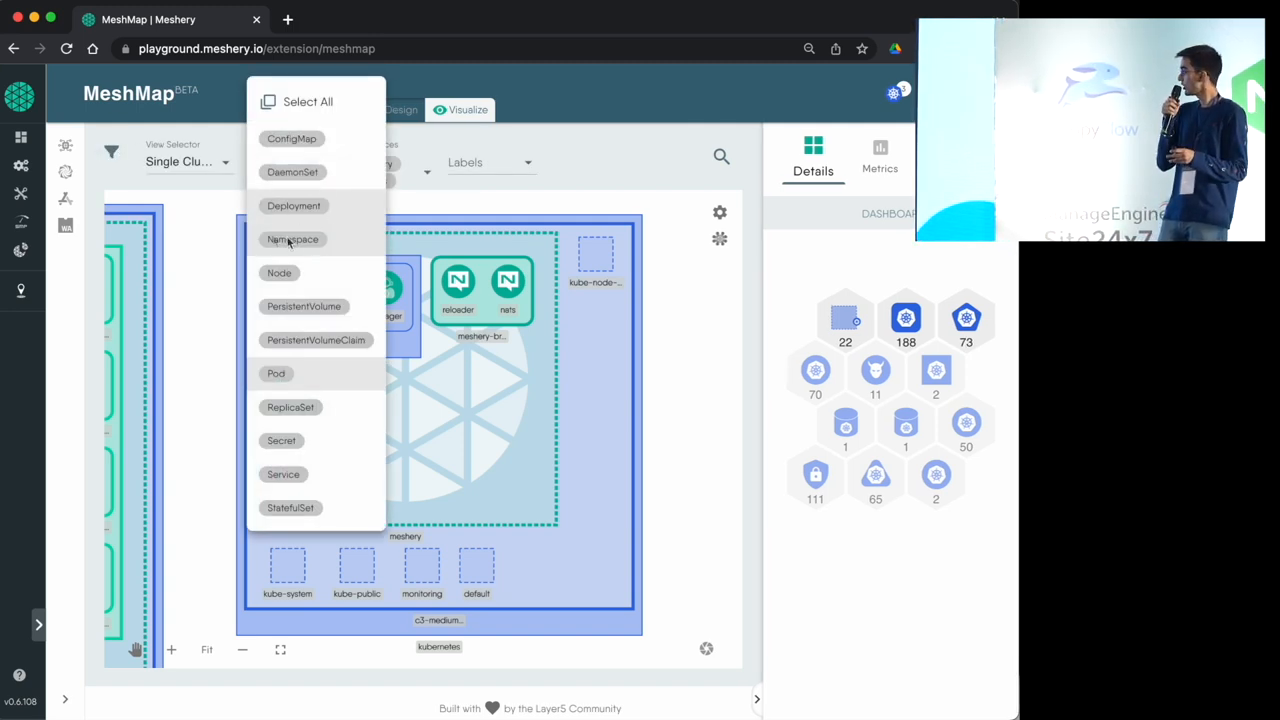
click(292, 240)
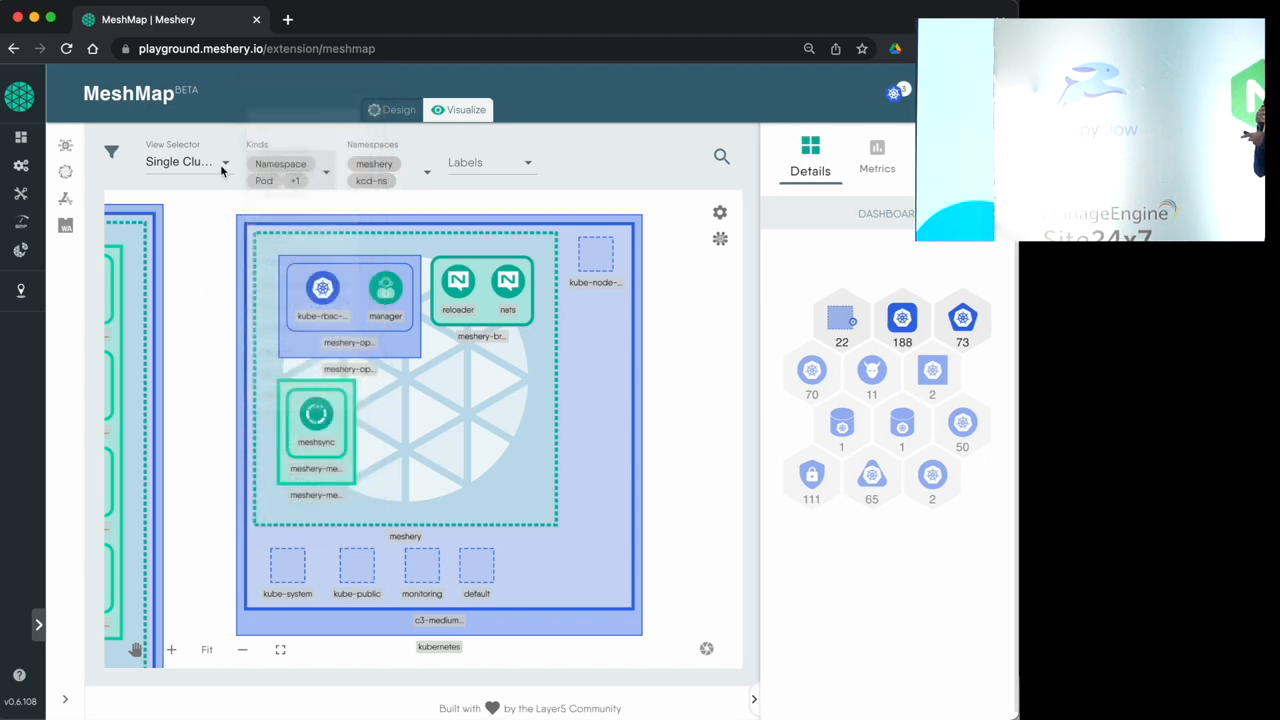
- Scope the map to the meshery and kcd-ns namespaces and check the label filters
click(184, 160)
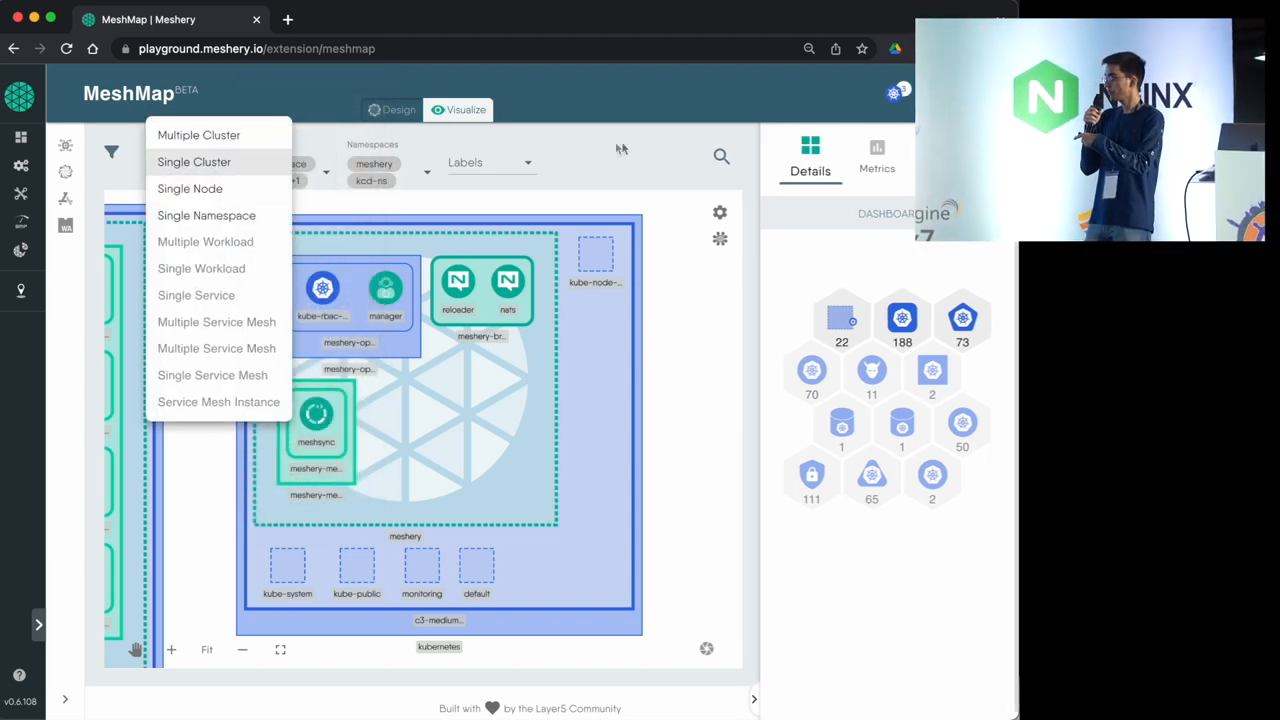
click(194, 162)
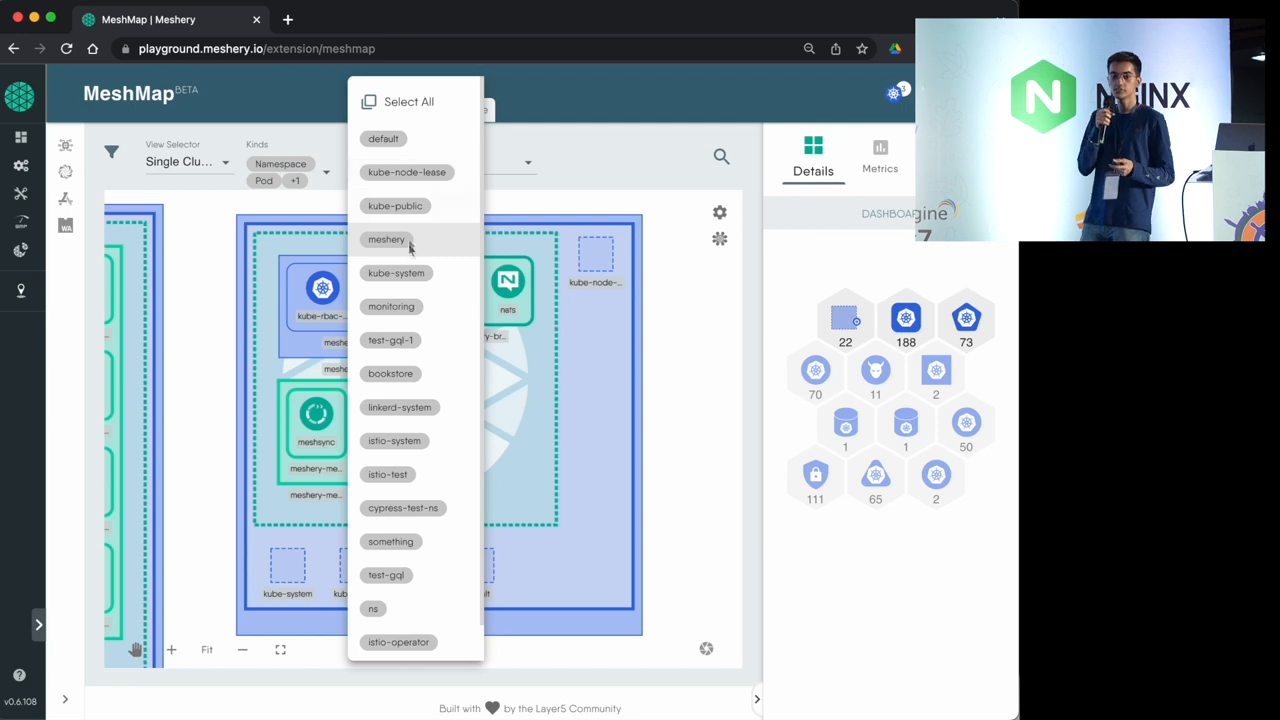
scroll(down, 3)
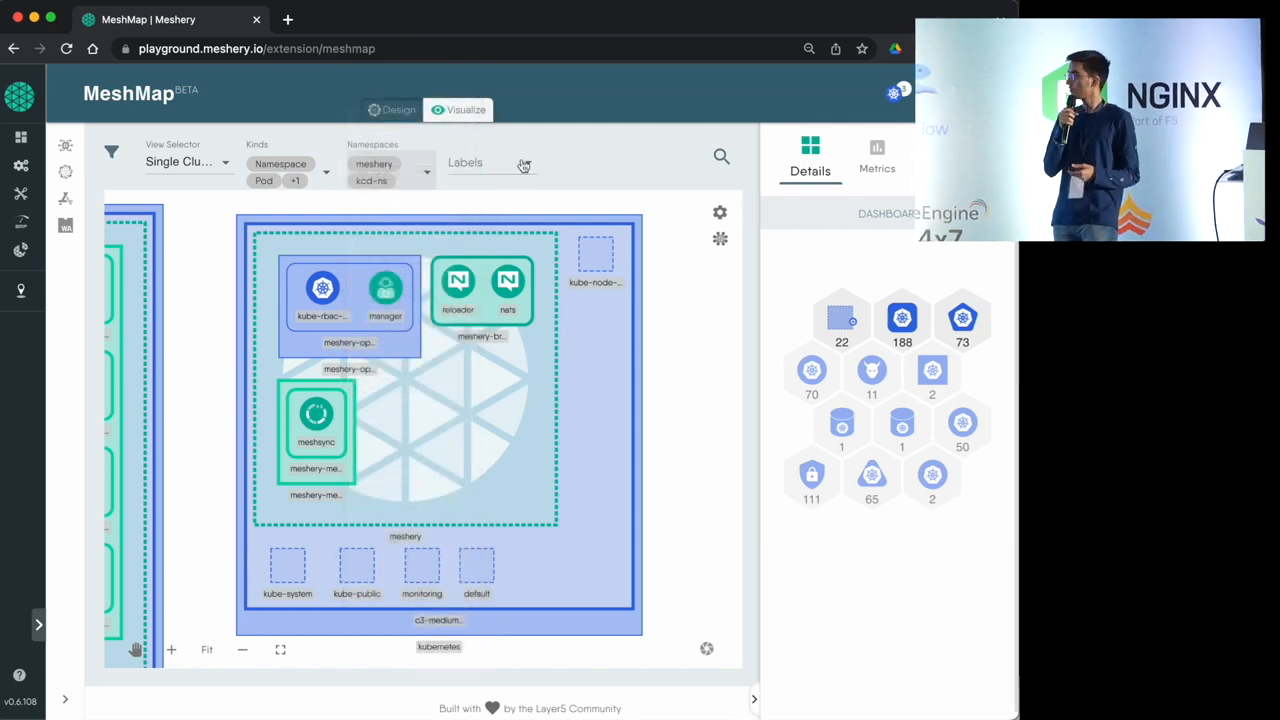
click(490, 162)
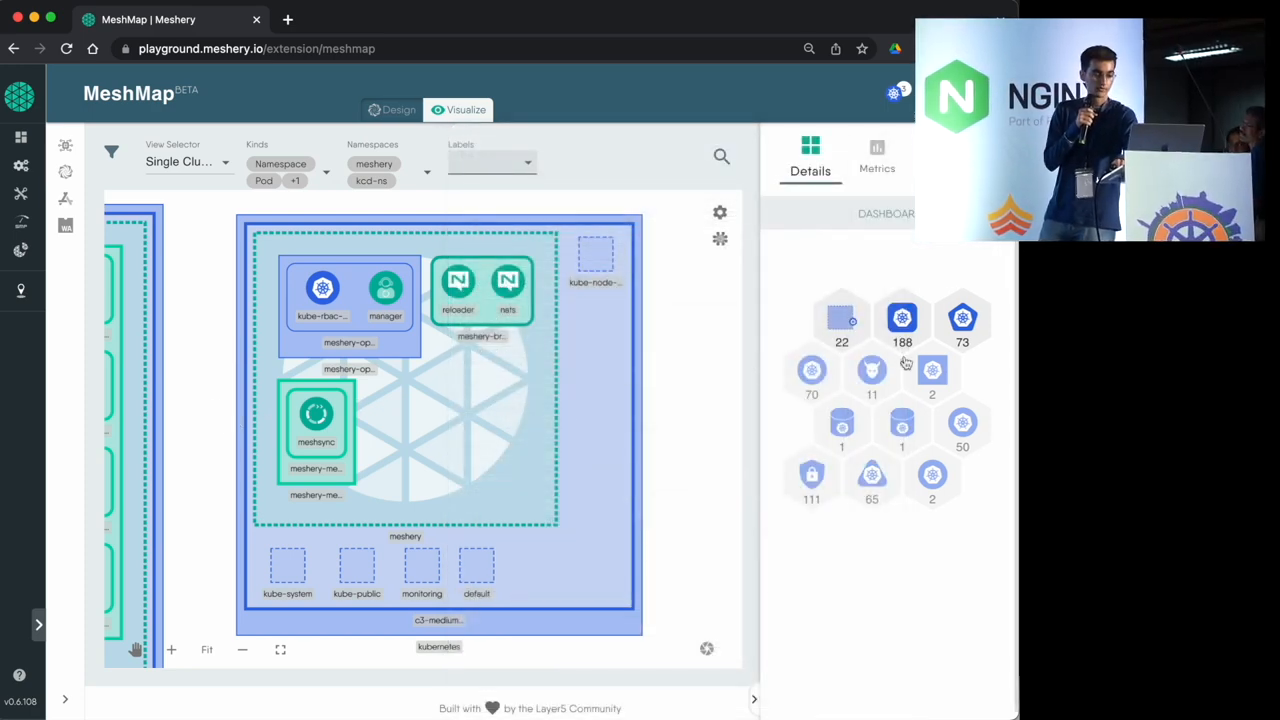
mouse_move(600, 144)
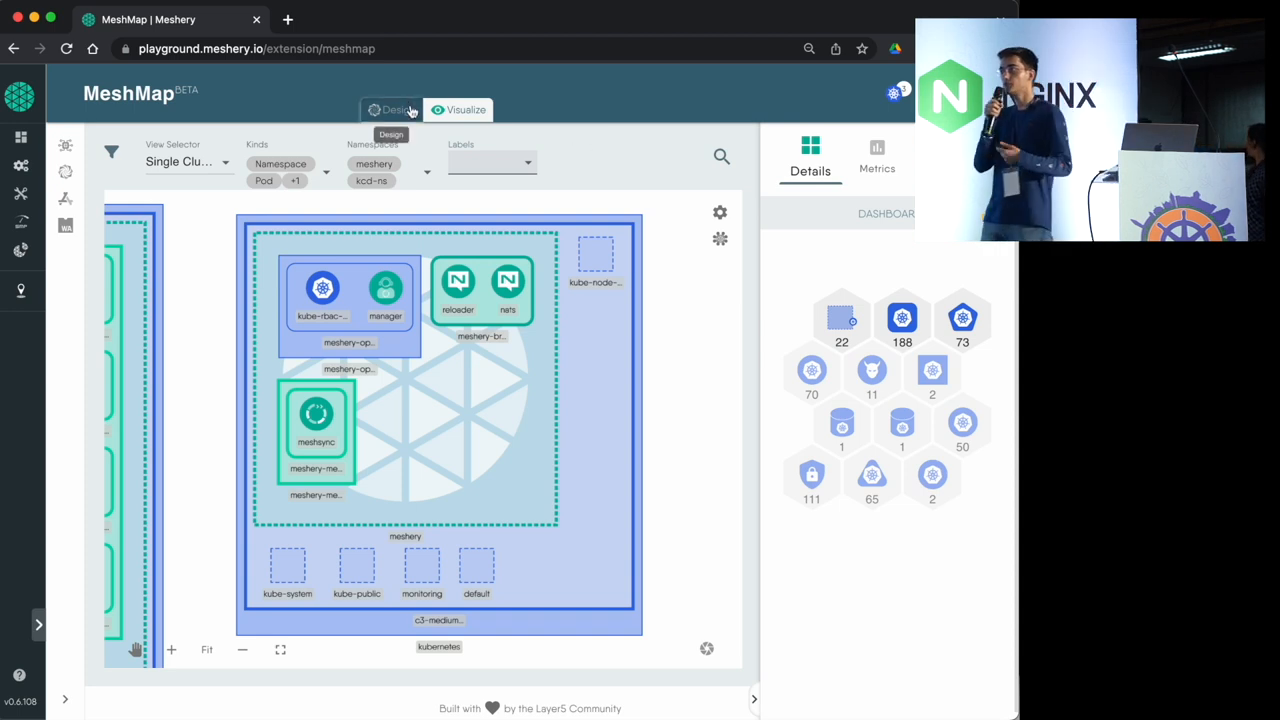
- Start an untitled design, glance at saved designs, then search components for 'name' to find Namespace
click(392, 110)
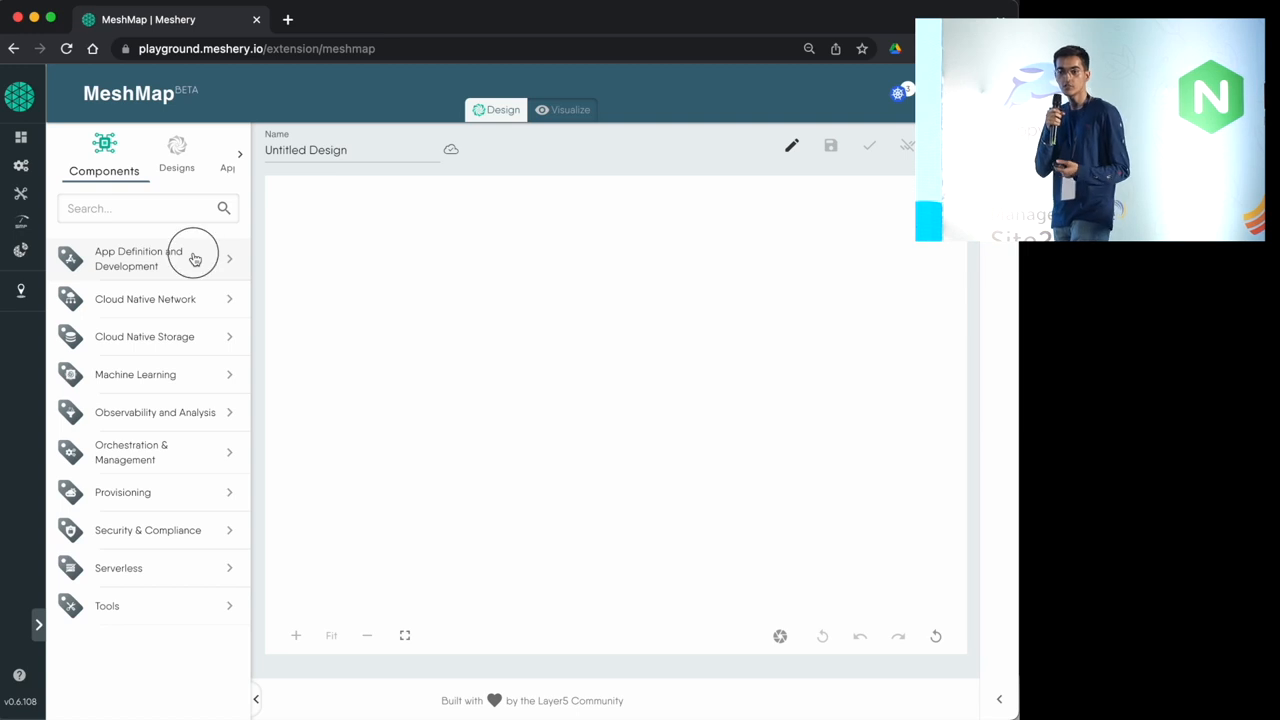
click(138, 258)
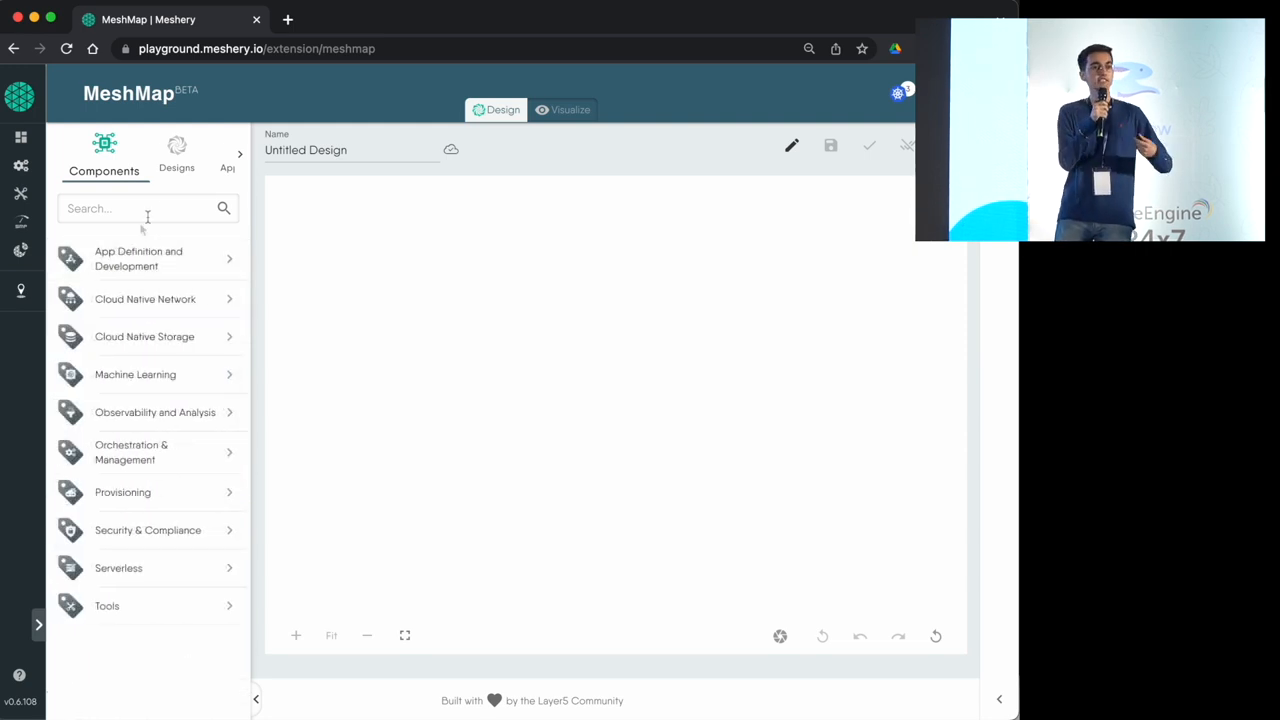
click(176, 156)
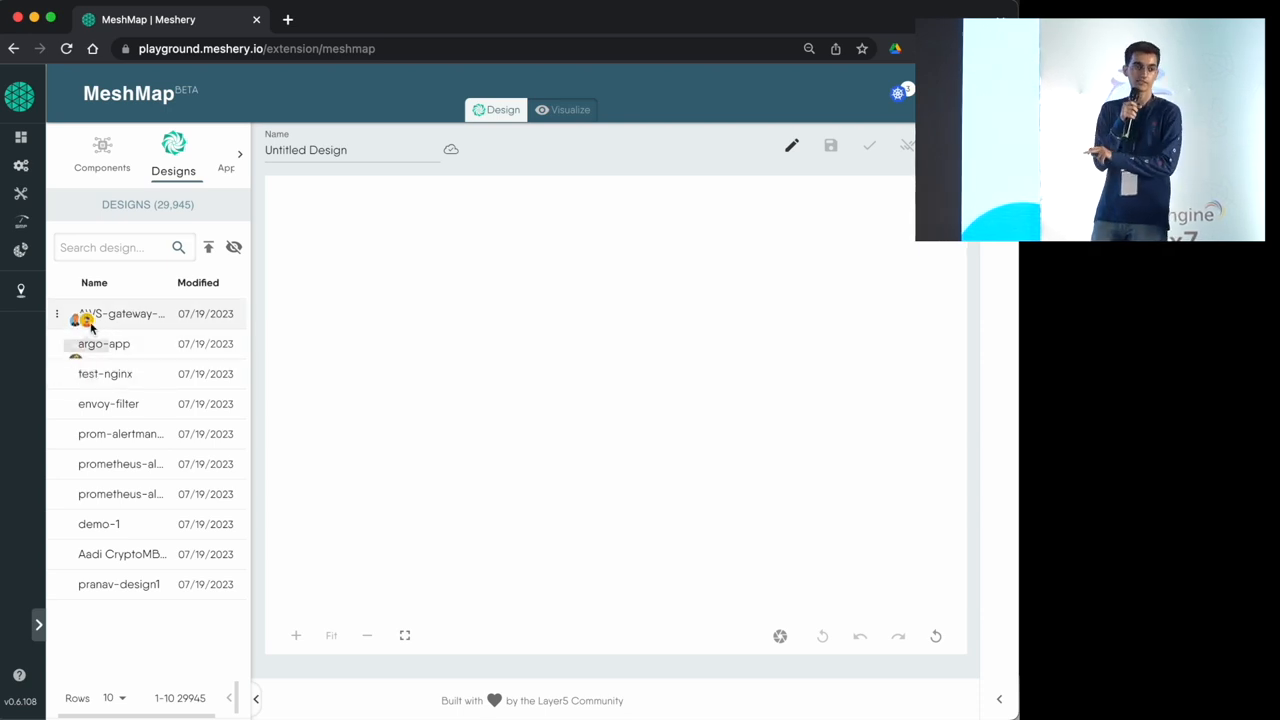
click(102, 156)
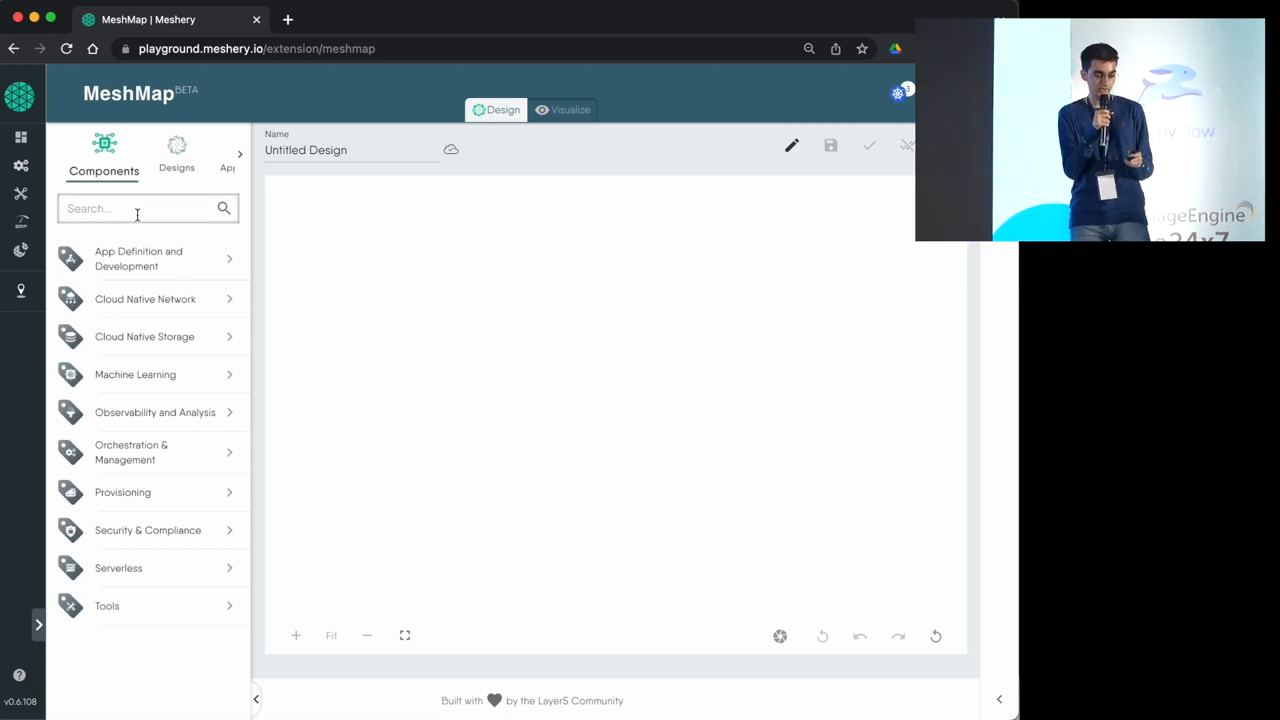
text(name)
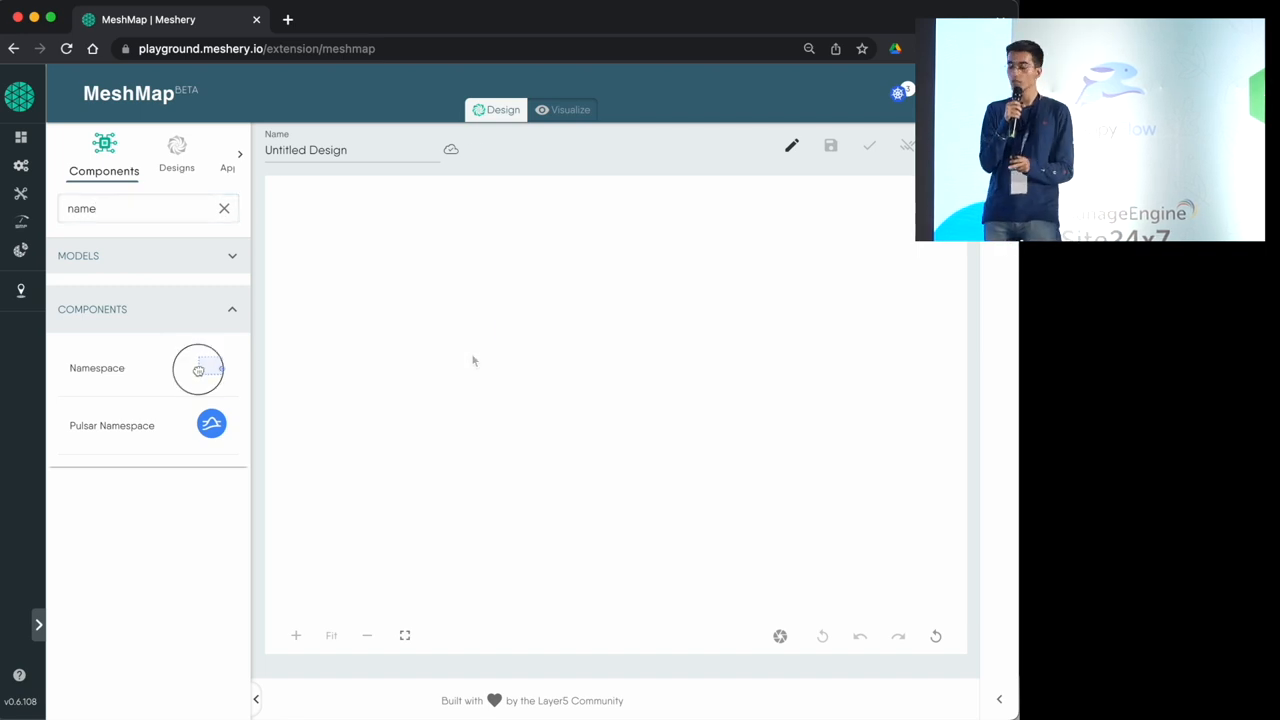
- Place a Namespace on the canvas and rename it from default to kcd-ns
drag(198, 368, 472, 330)
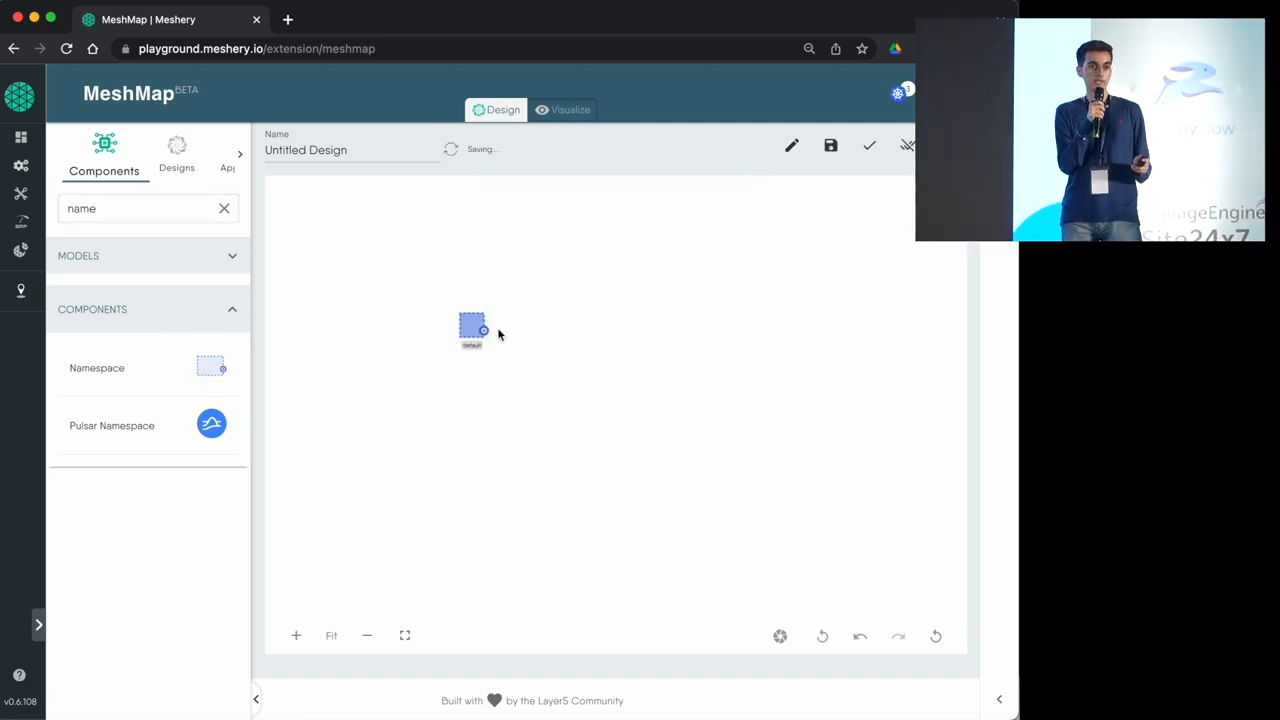
click(172, 156)
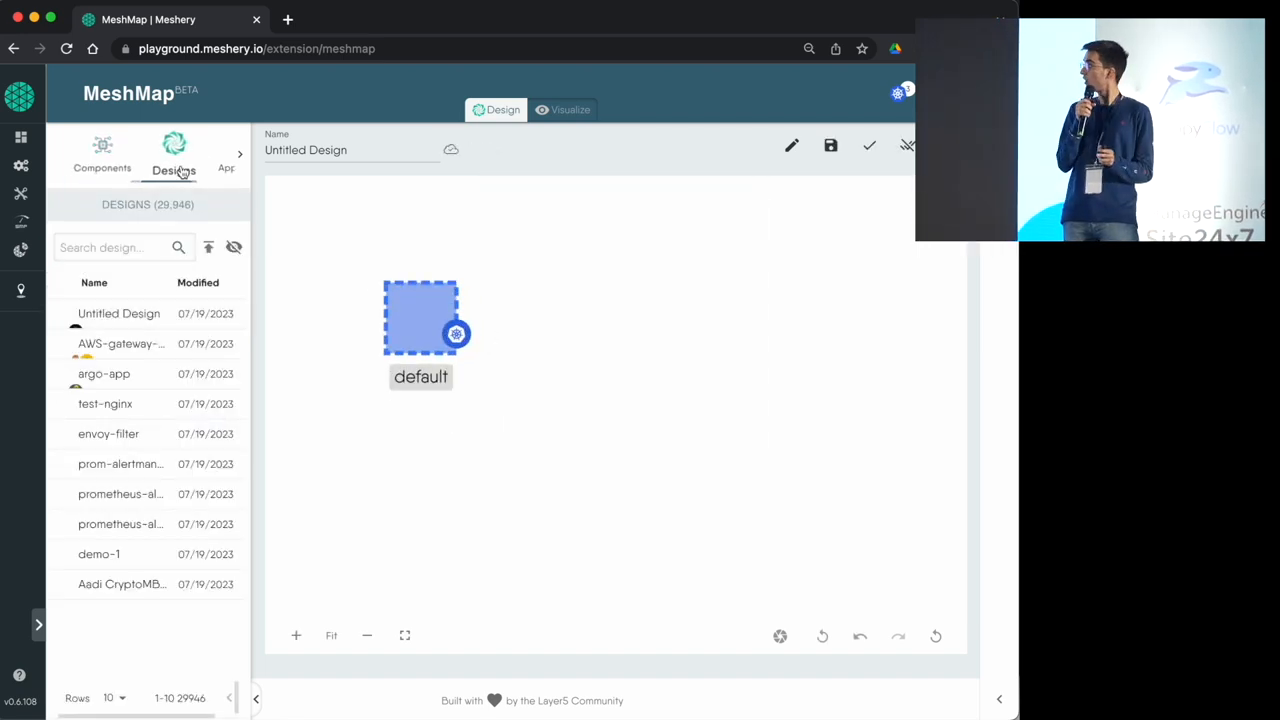
click(420, 316)
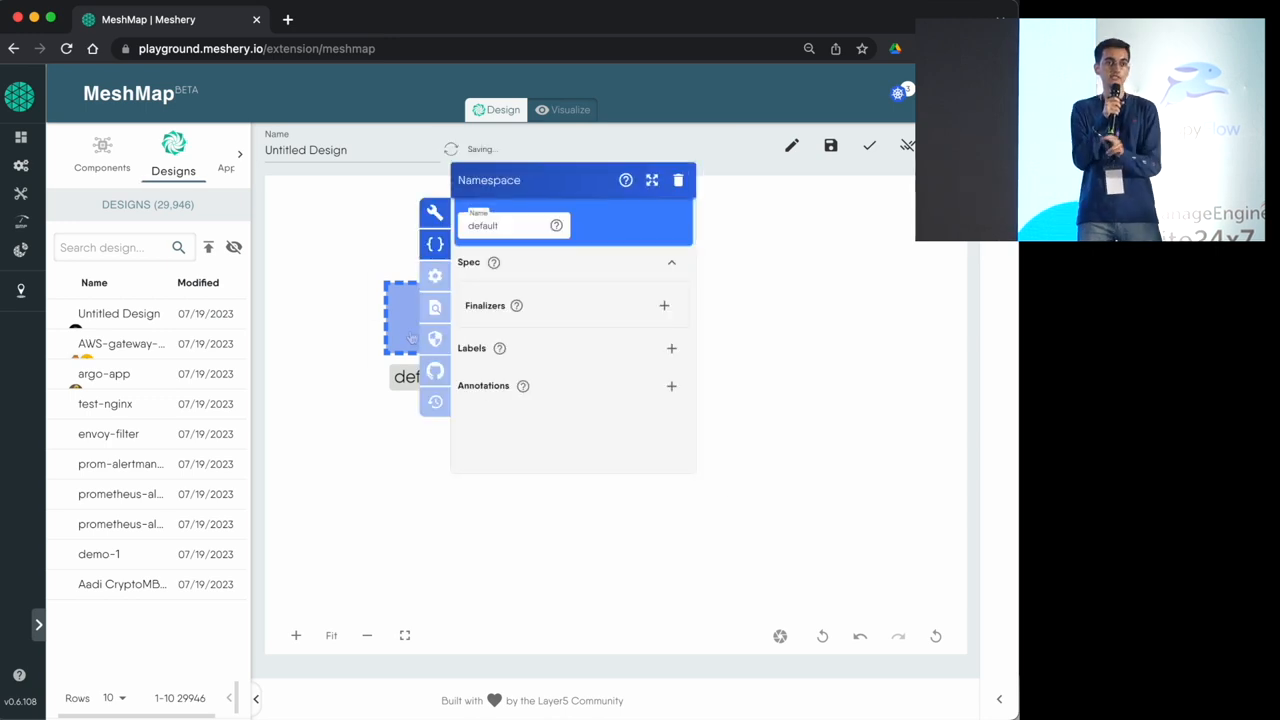
click(510, 224)
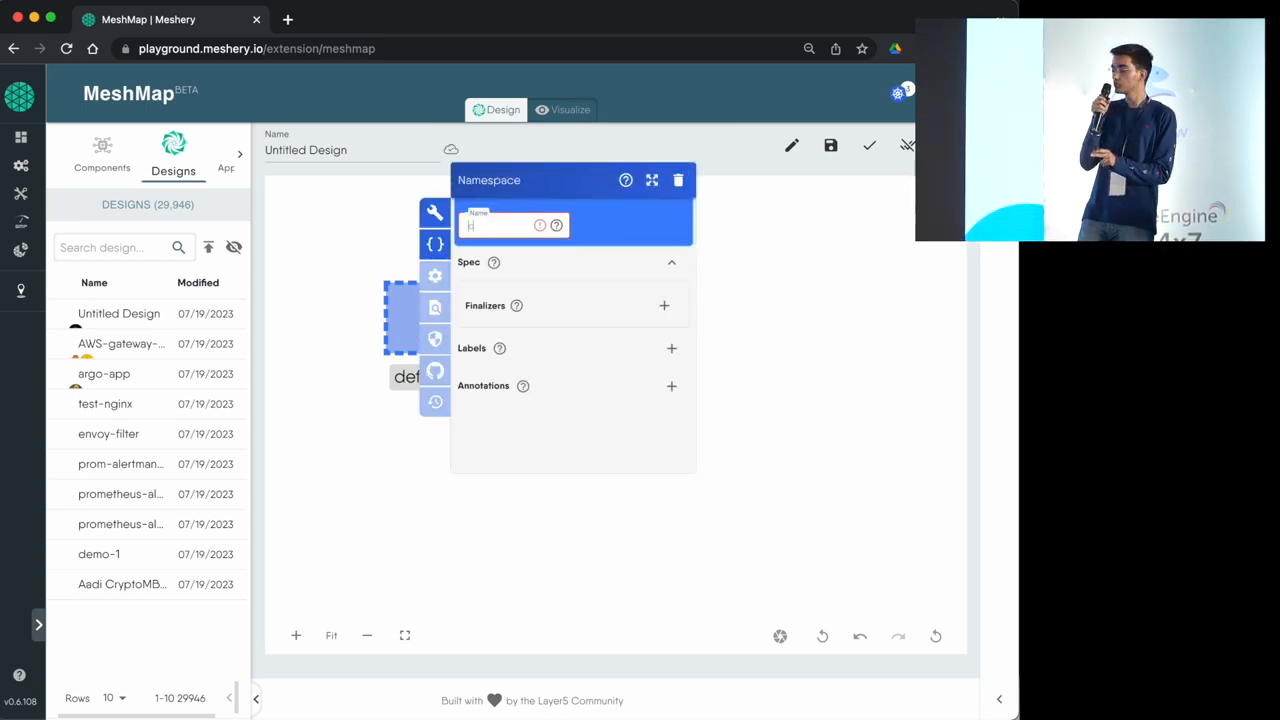
text(kcd-)
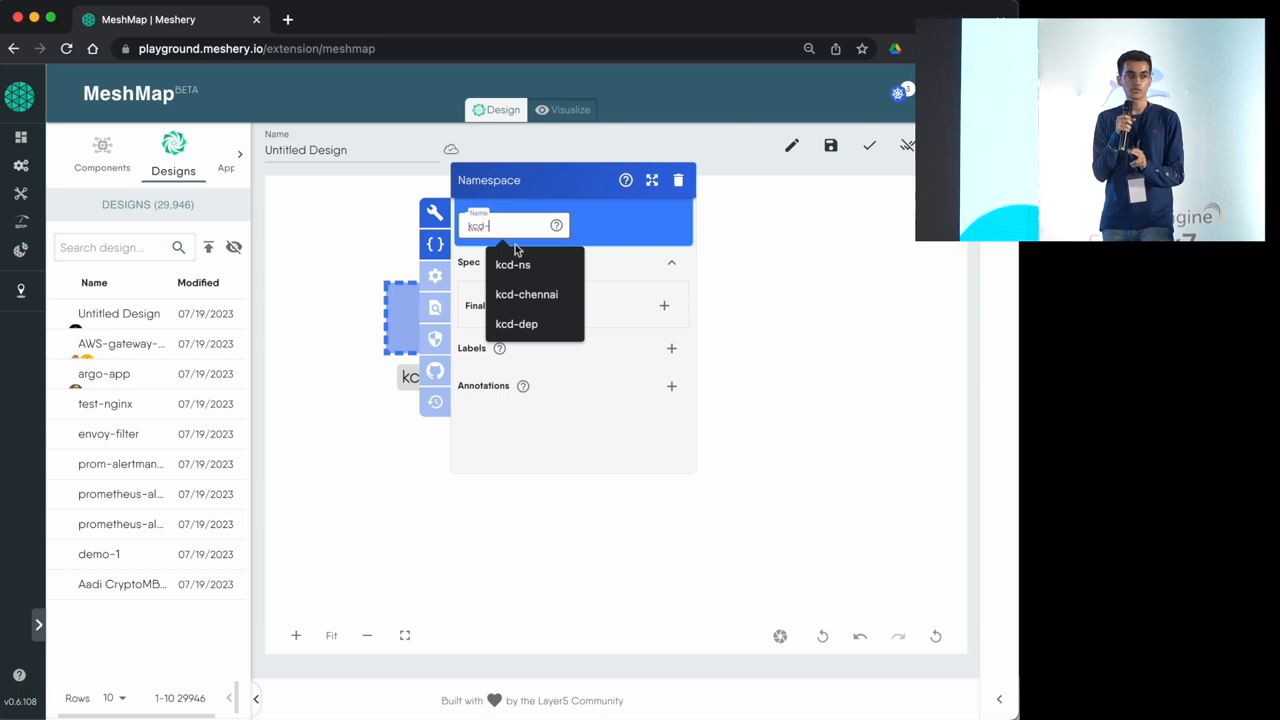
click(512, 264)
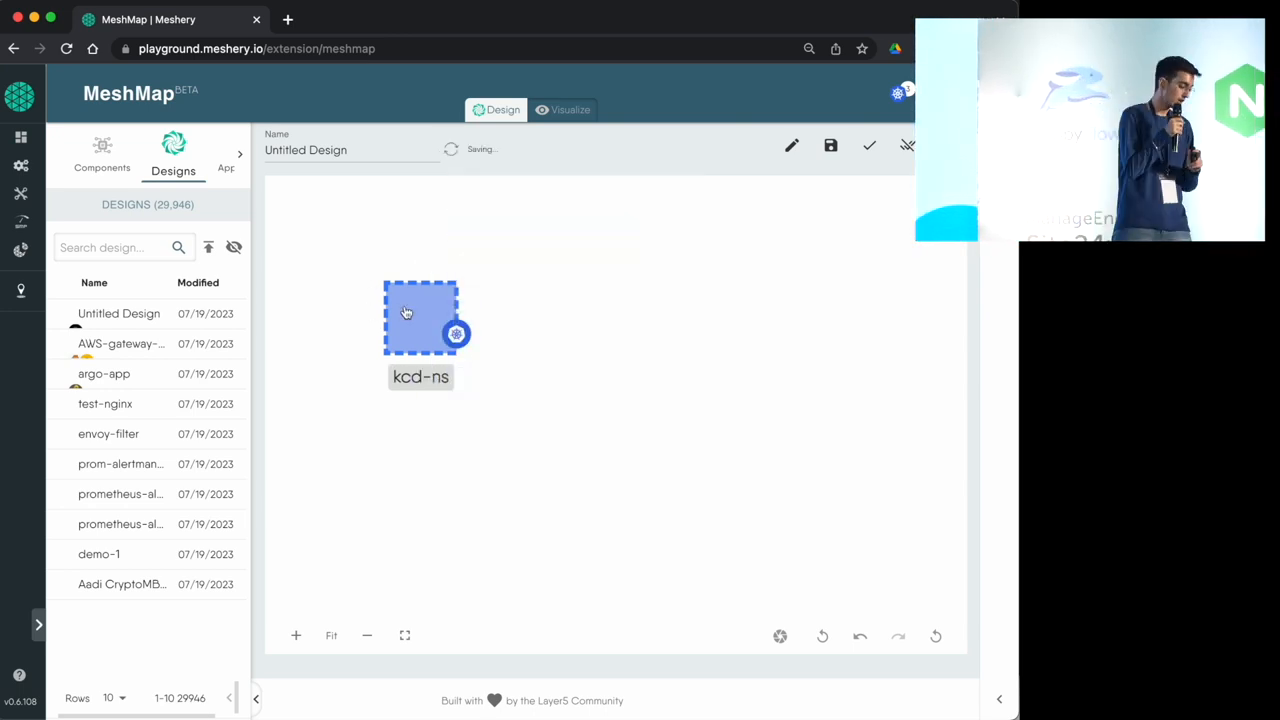
- Name the design kcd-demo
drag(420, 318, 494, 368)
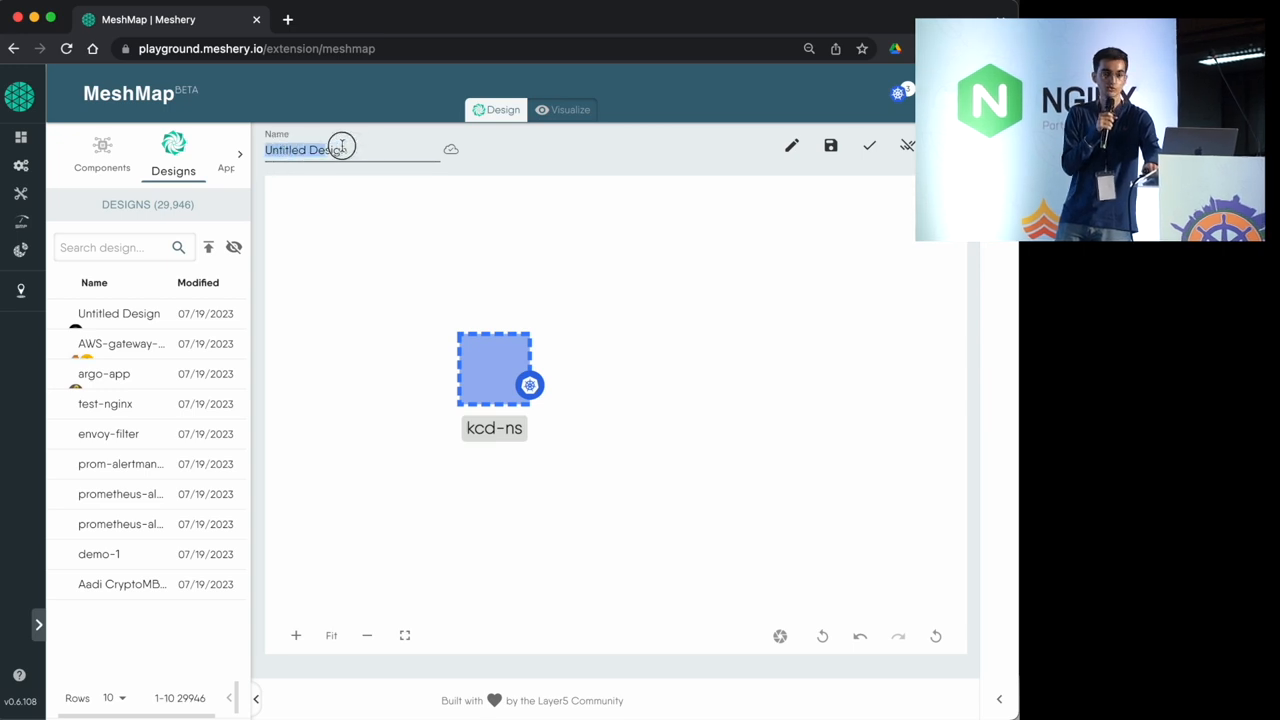
text(kcd-demo)
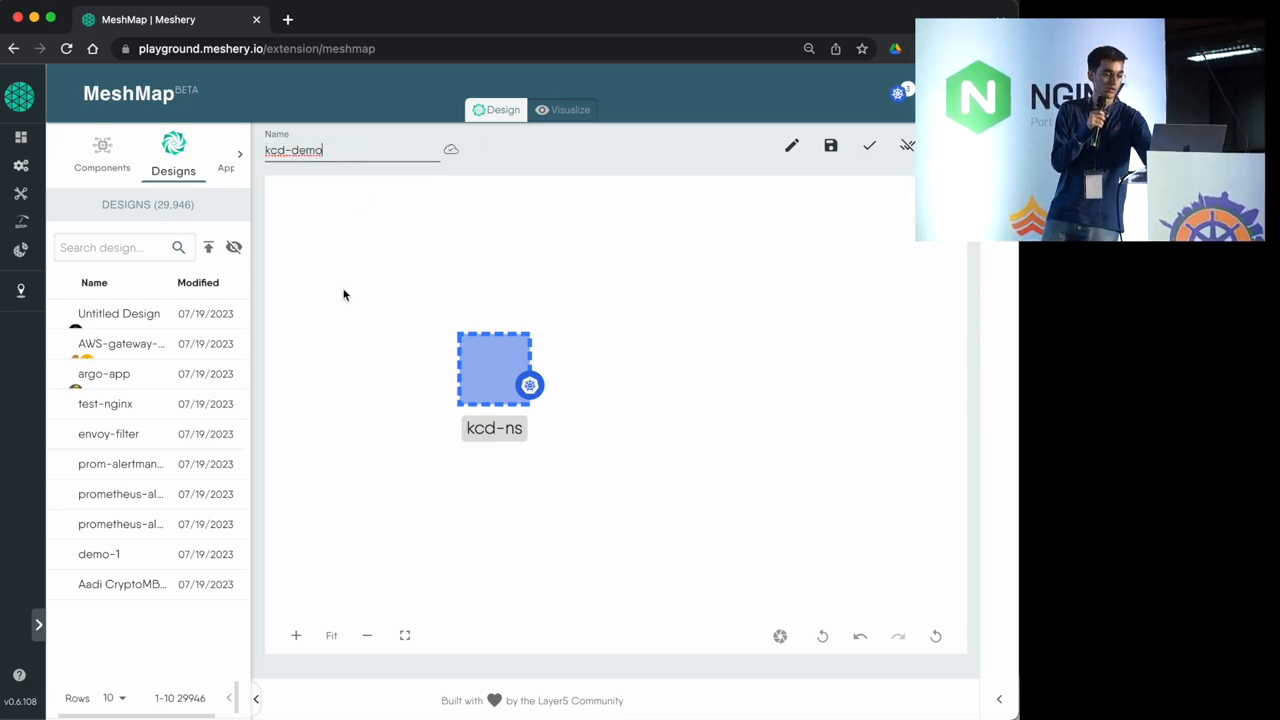
- Drop a Deployment into kcd-ns and begin configuring its name and replicas
click(102, 156)
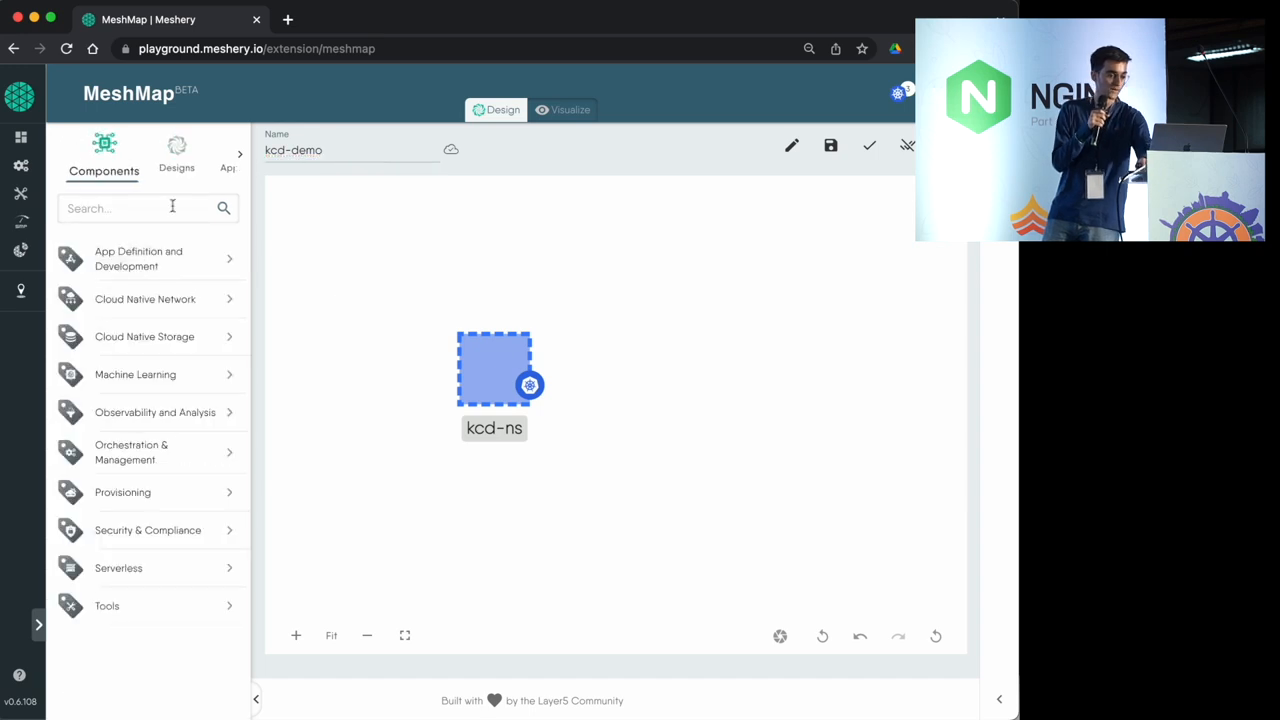
text(deplo)
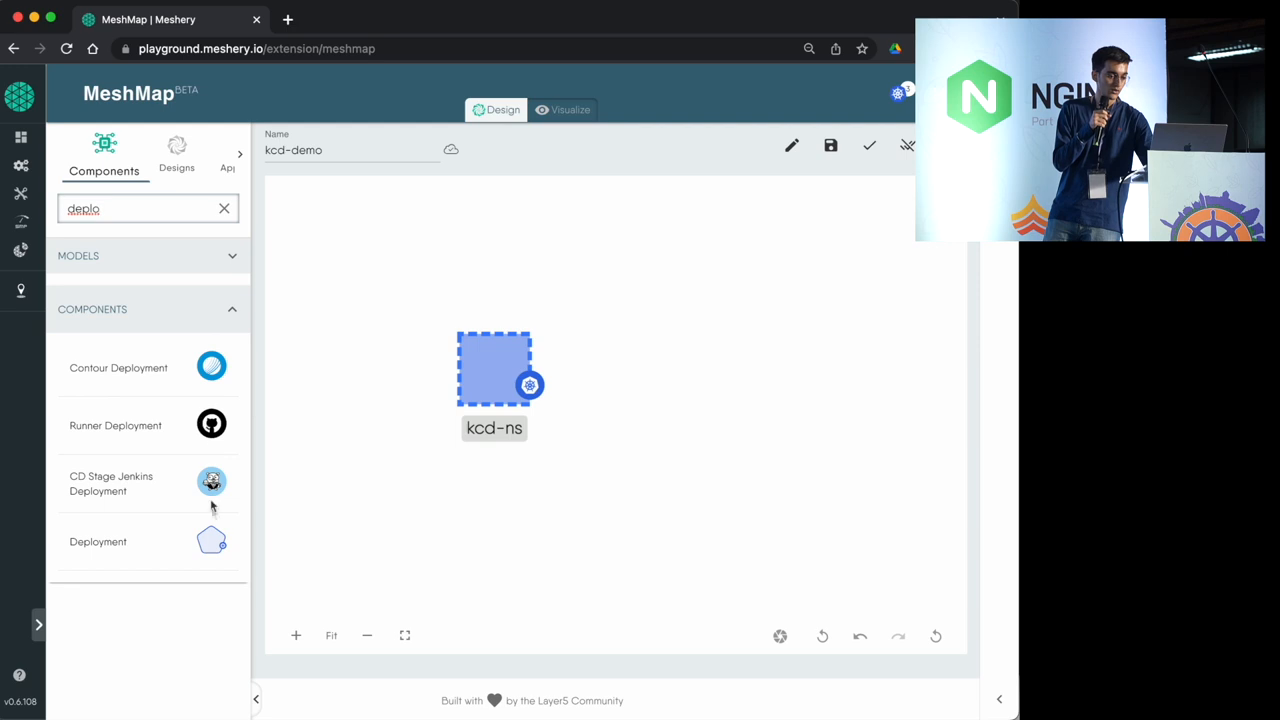
drag(212, 540, 400, 490)
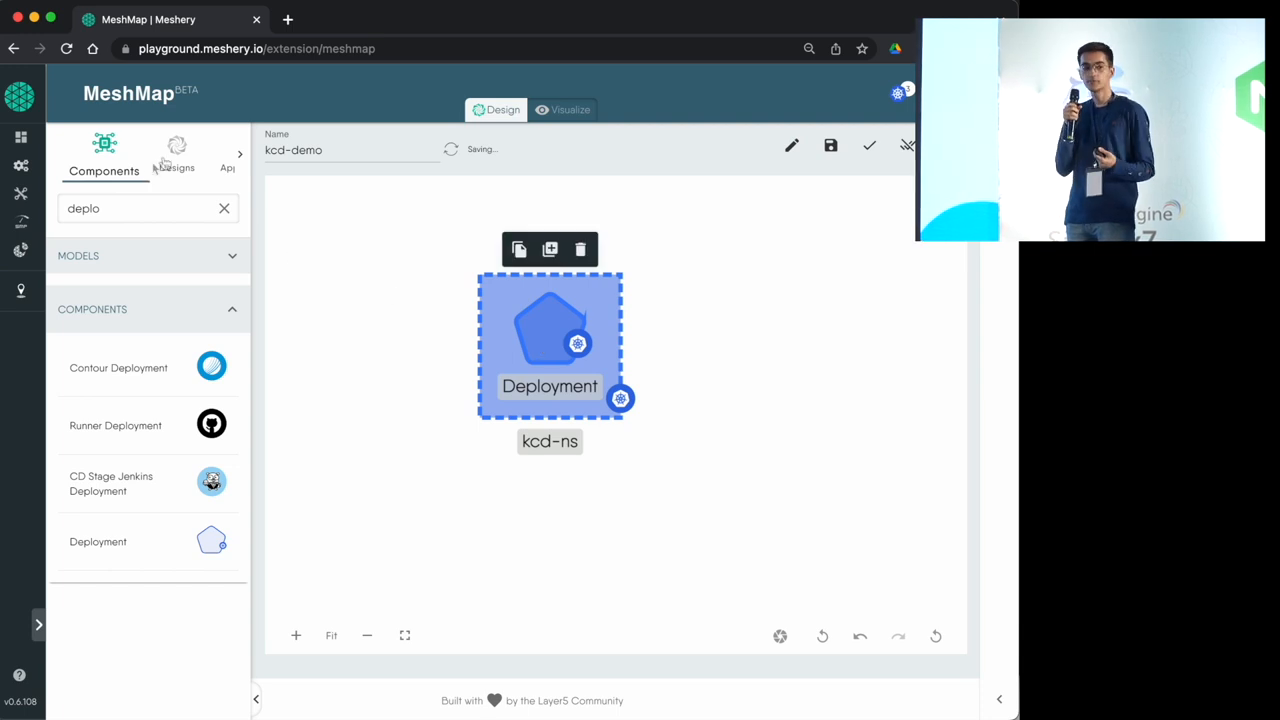
click(172, 150)
text(kcd-deploy)
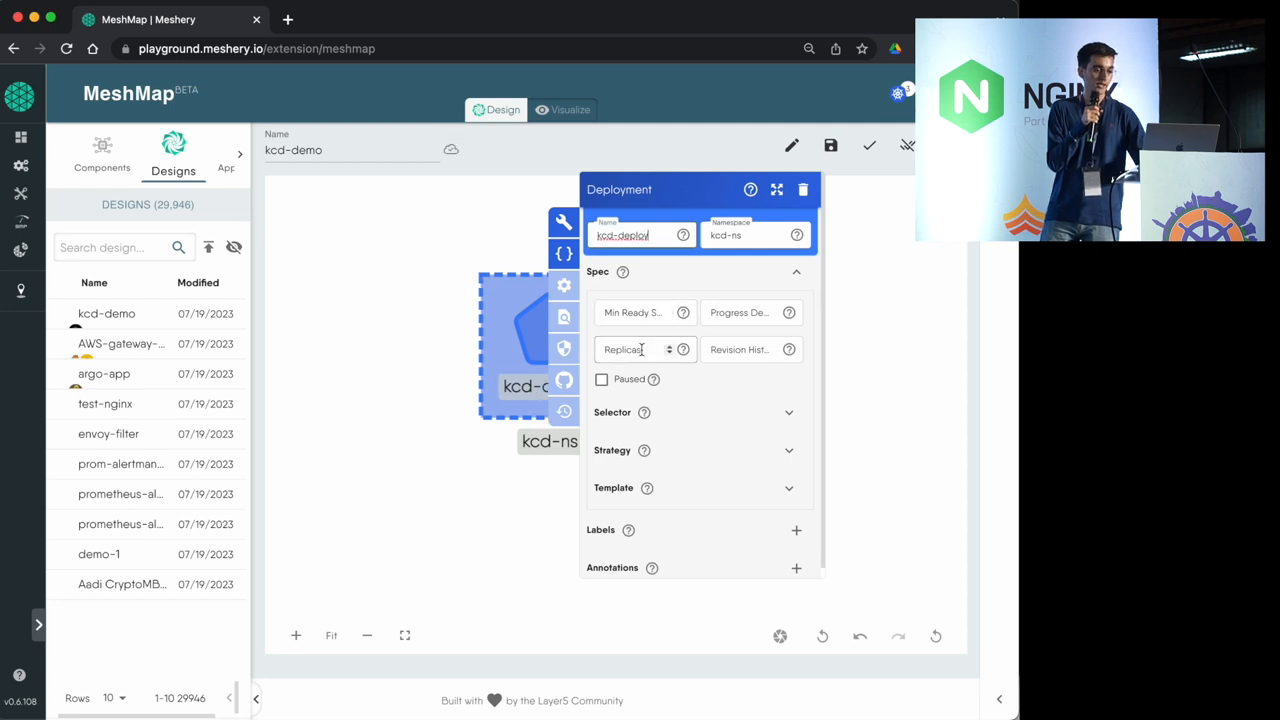
text(1)
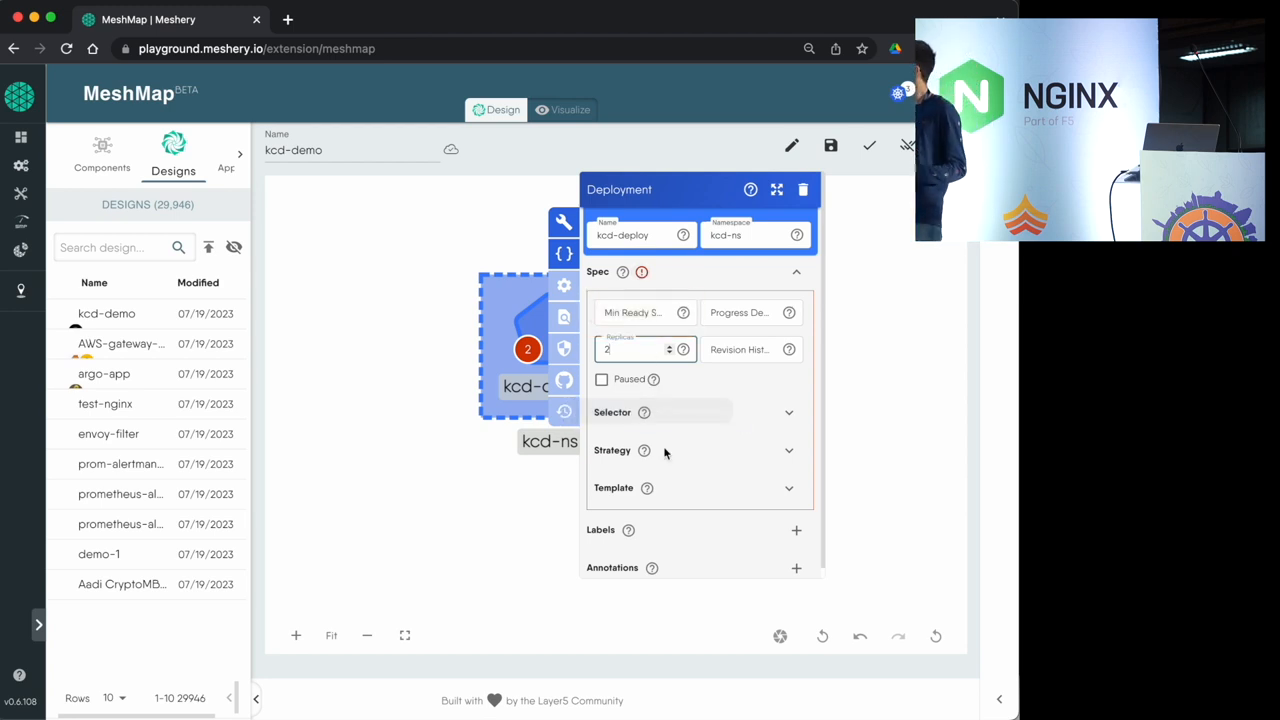
- Add a selector match label and a pod-template metadata label app: kcd-app
click(788, 412)
text(app)
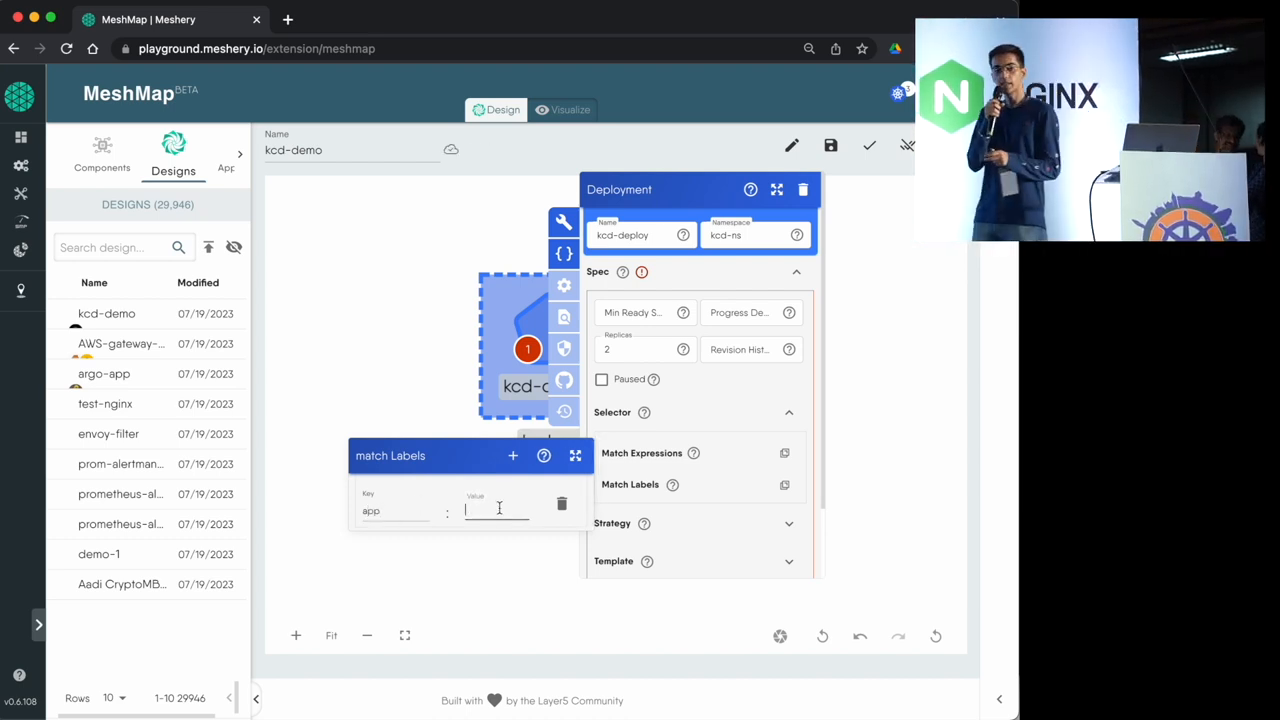
text(kcd-app)
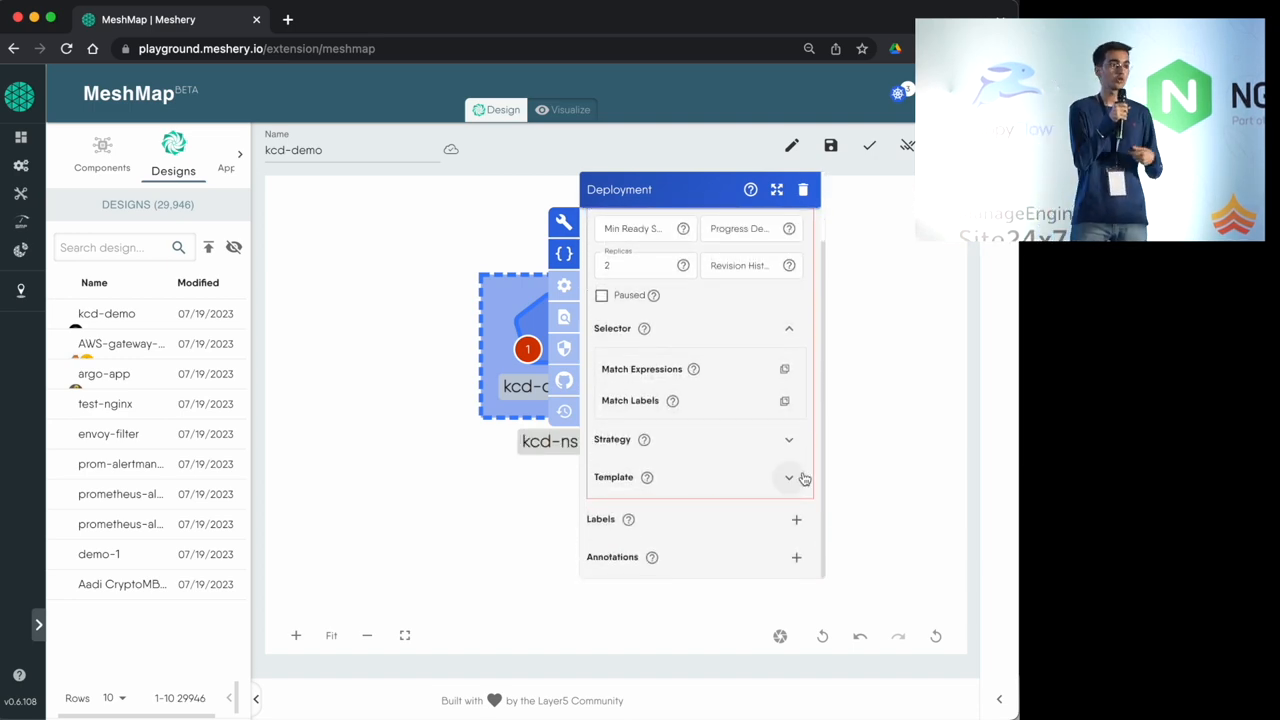
click(788, 476)
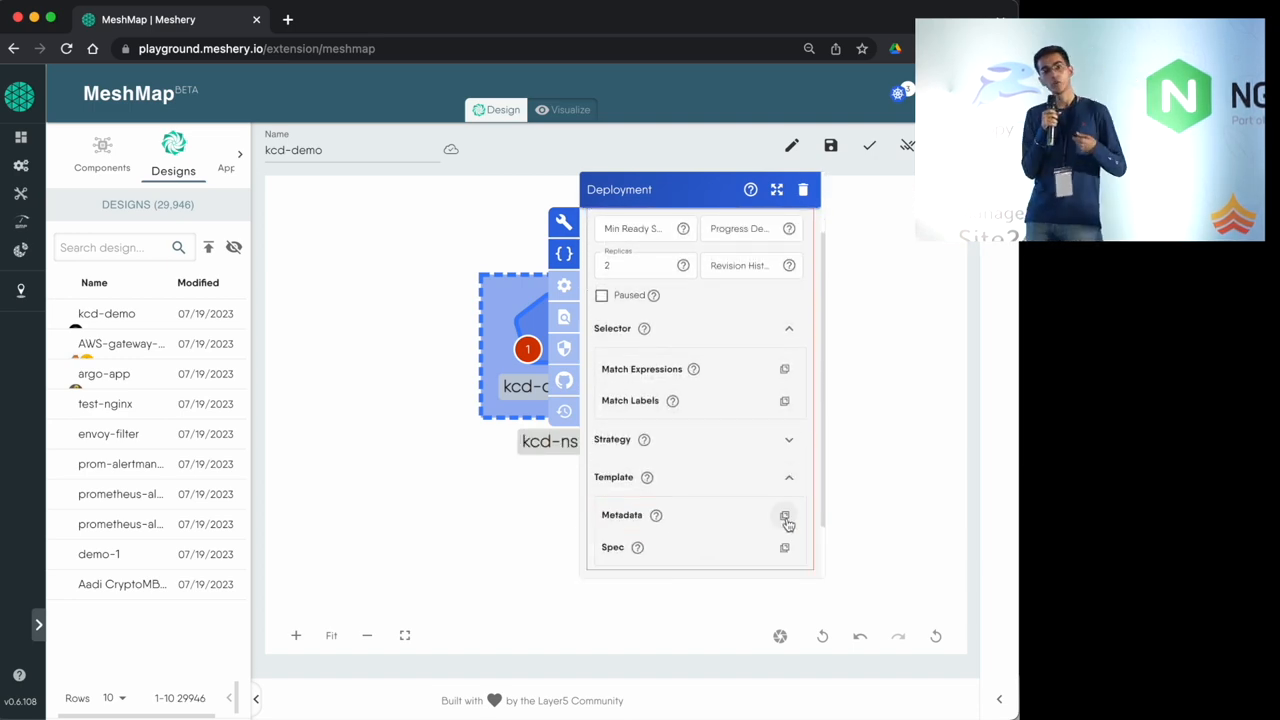
click(784, 516)
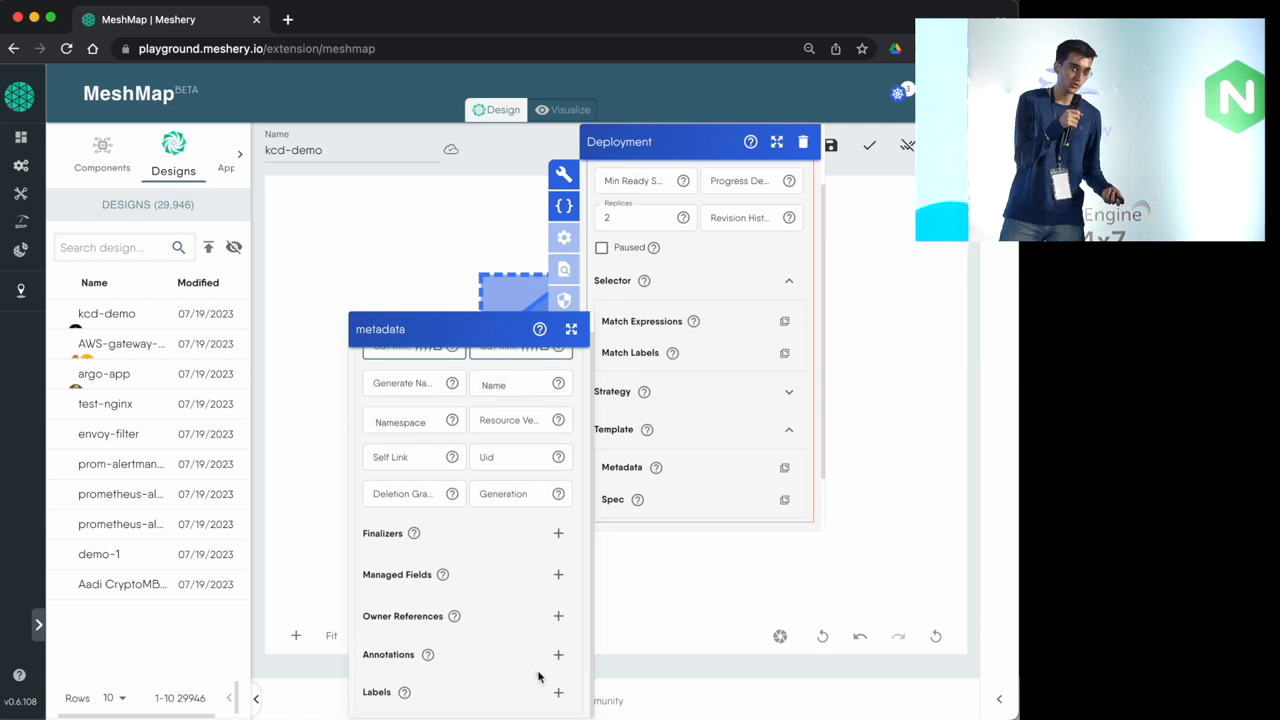
click(558, 692)
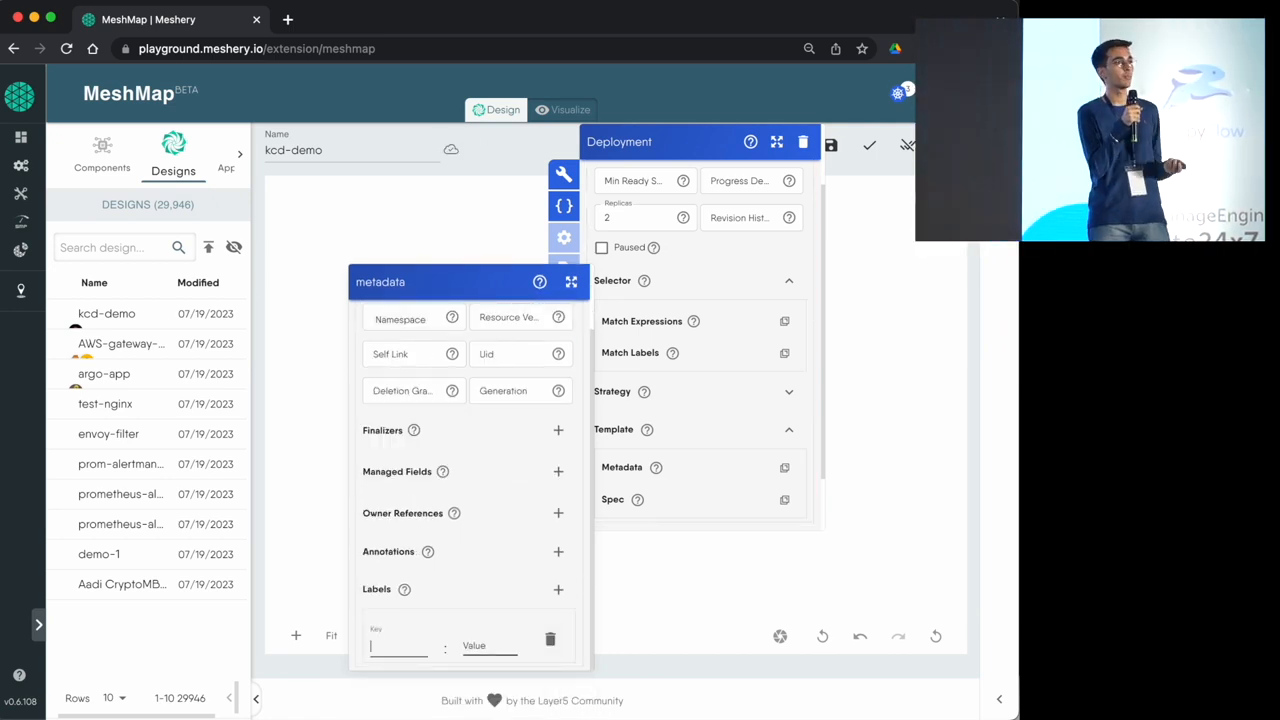
text(kcd-app)
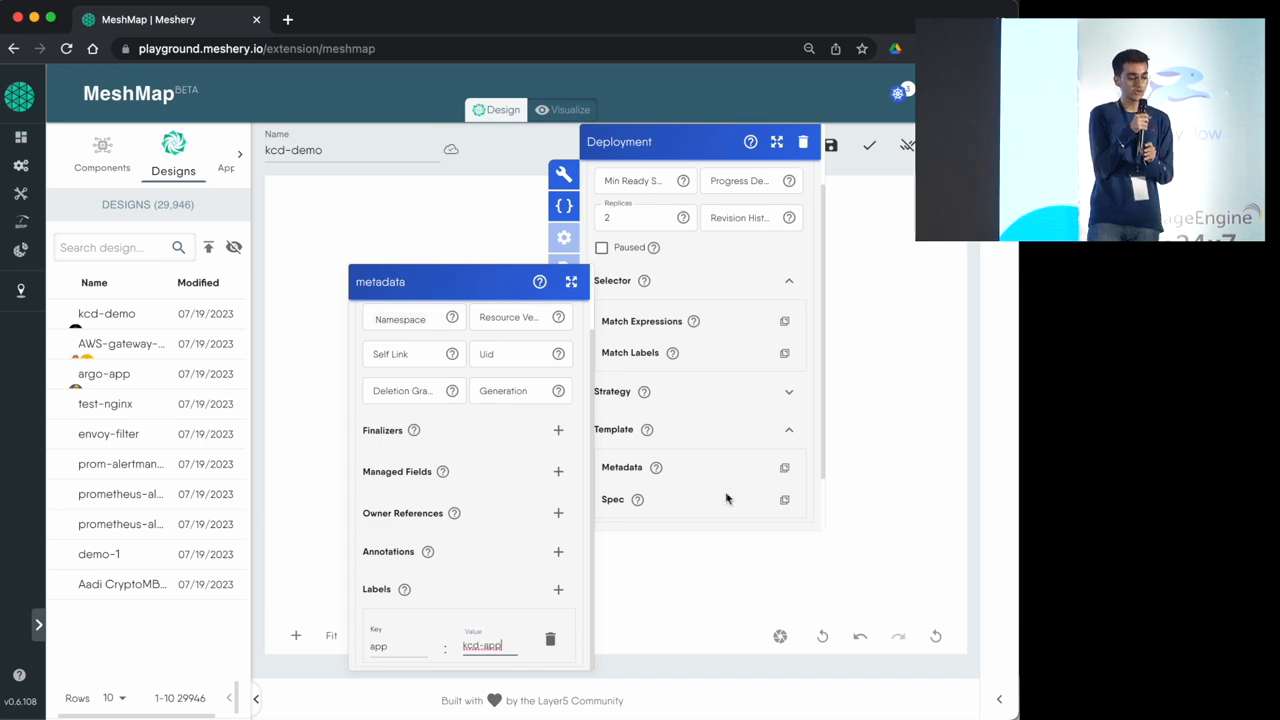
click(784, 504)
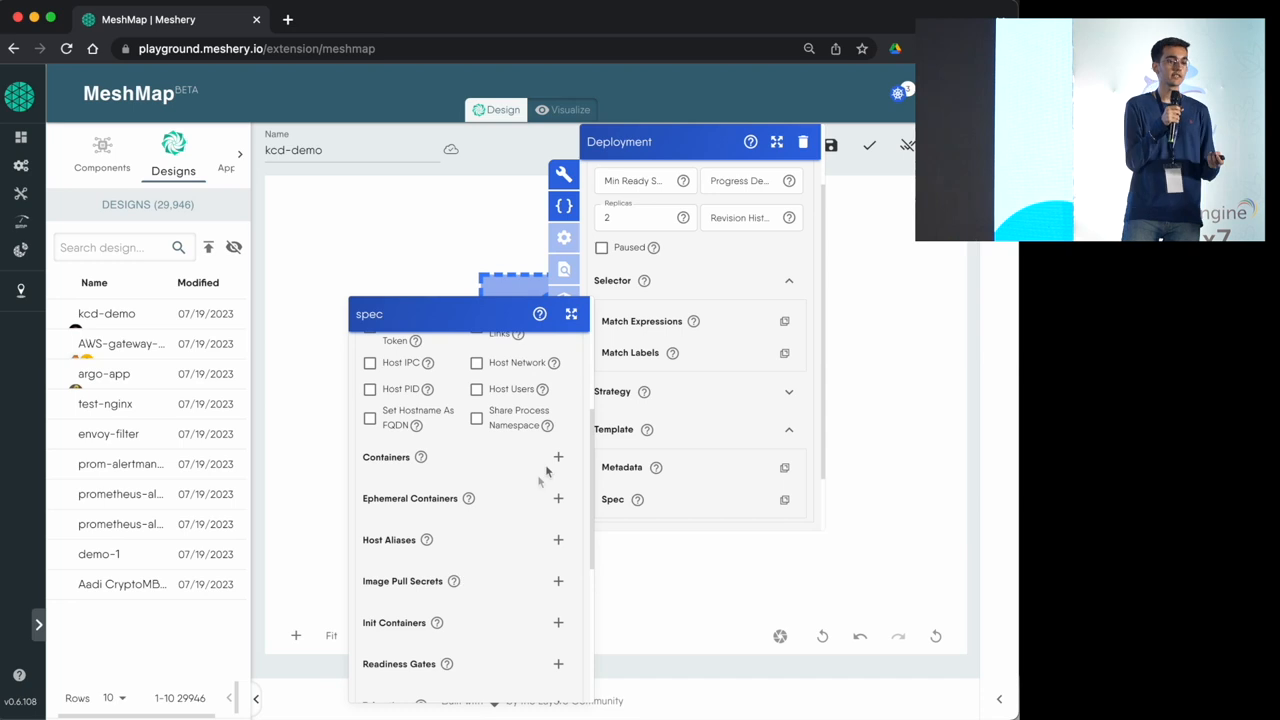
- Add an nginx:latest container to the pod spec and name it
click(558, 456)
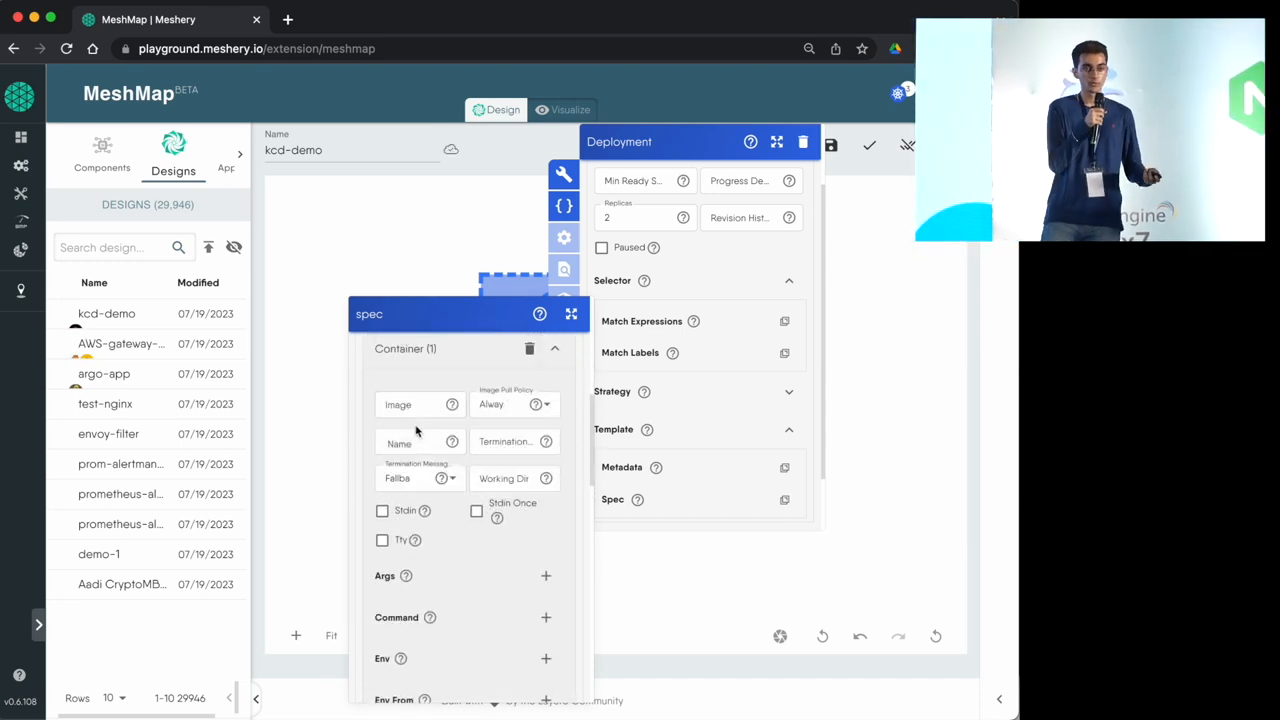
text(nginx)
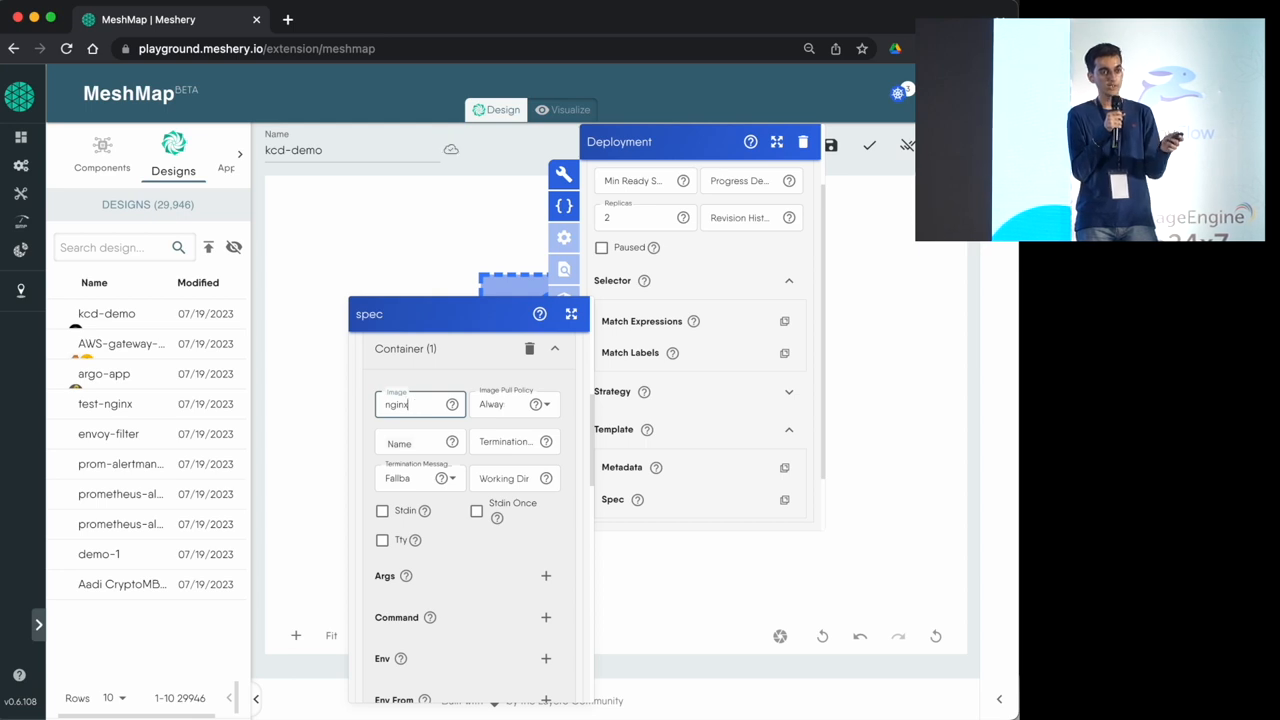
text(:latest)
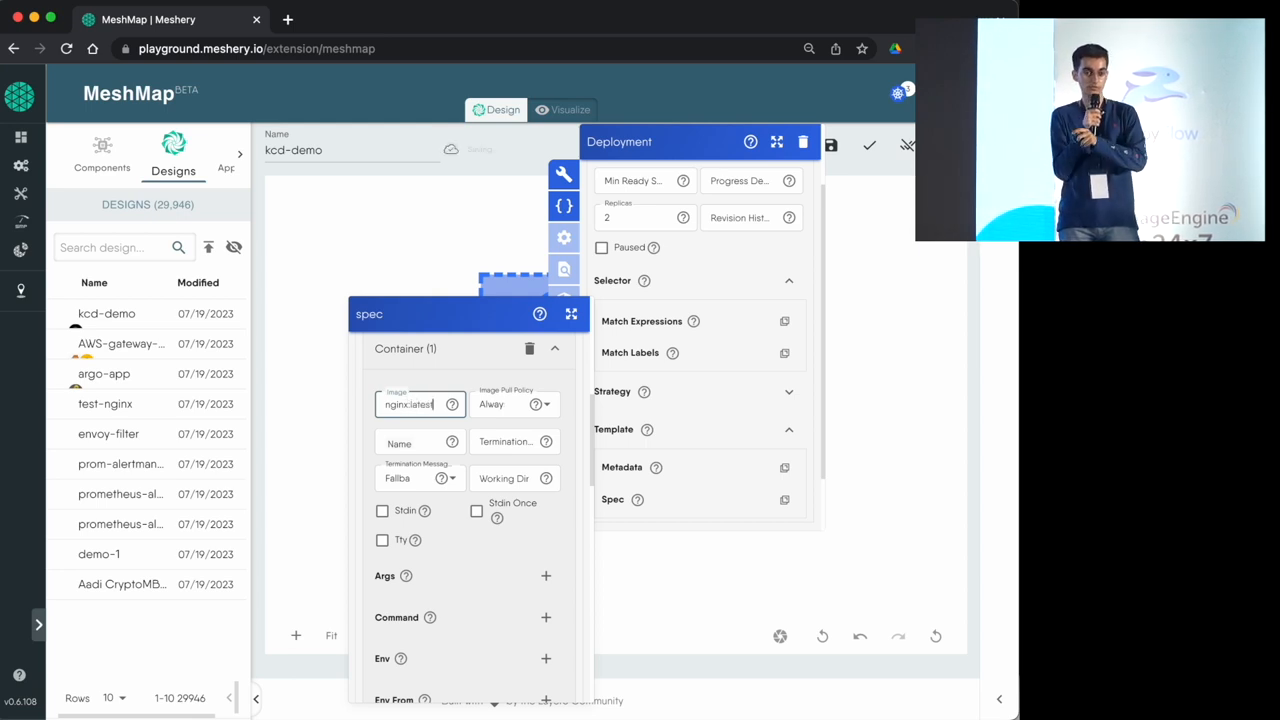
click(516, 404)
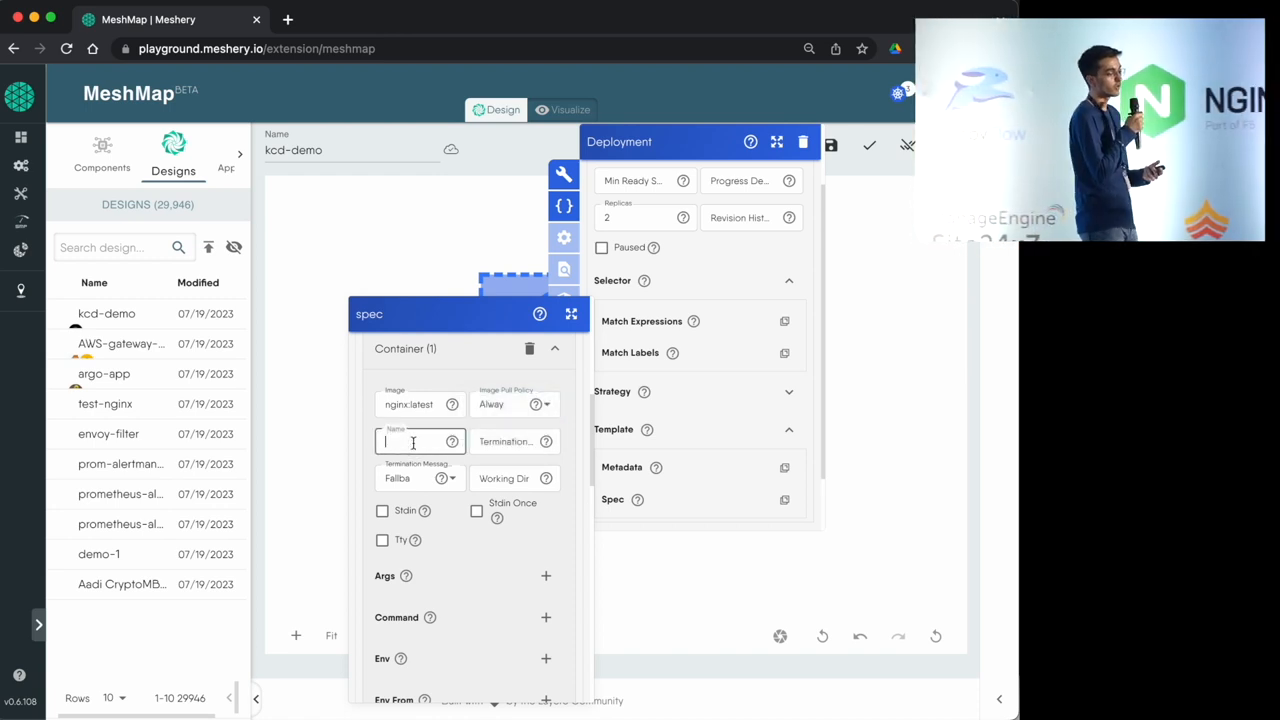
text(kc)
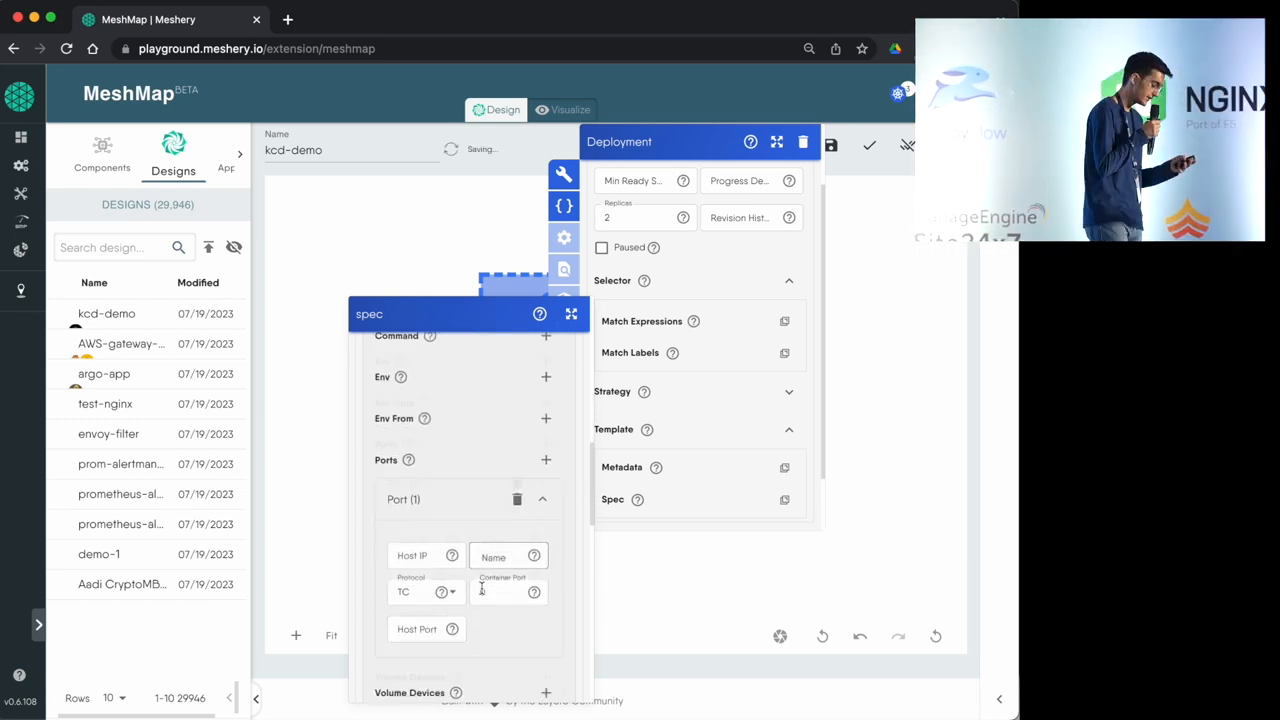
- Expose container port 80 and close the Deployment configuration
text(0)
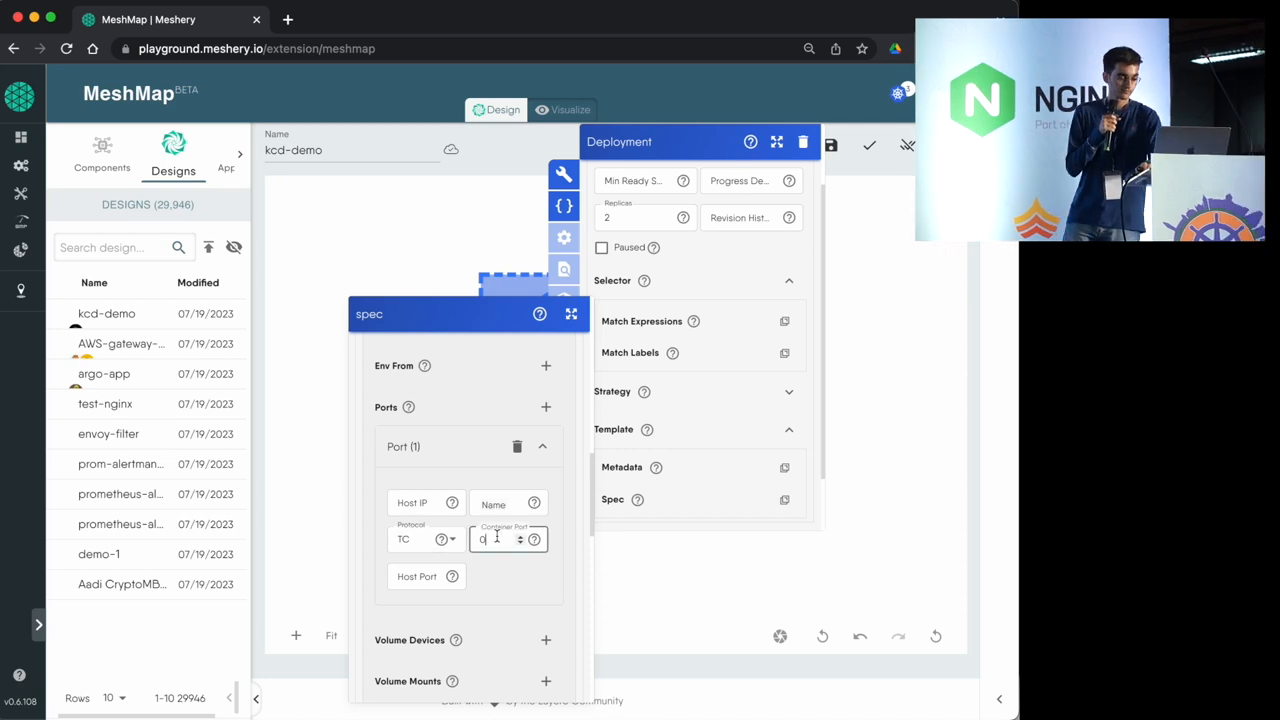
text(80)
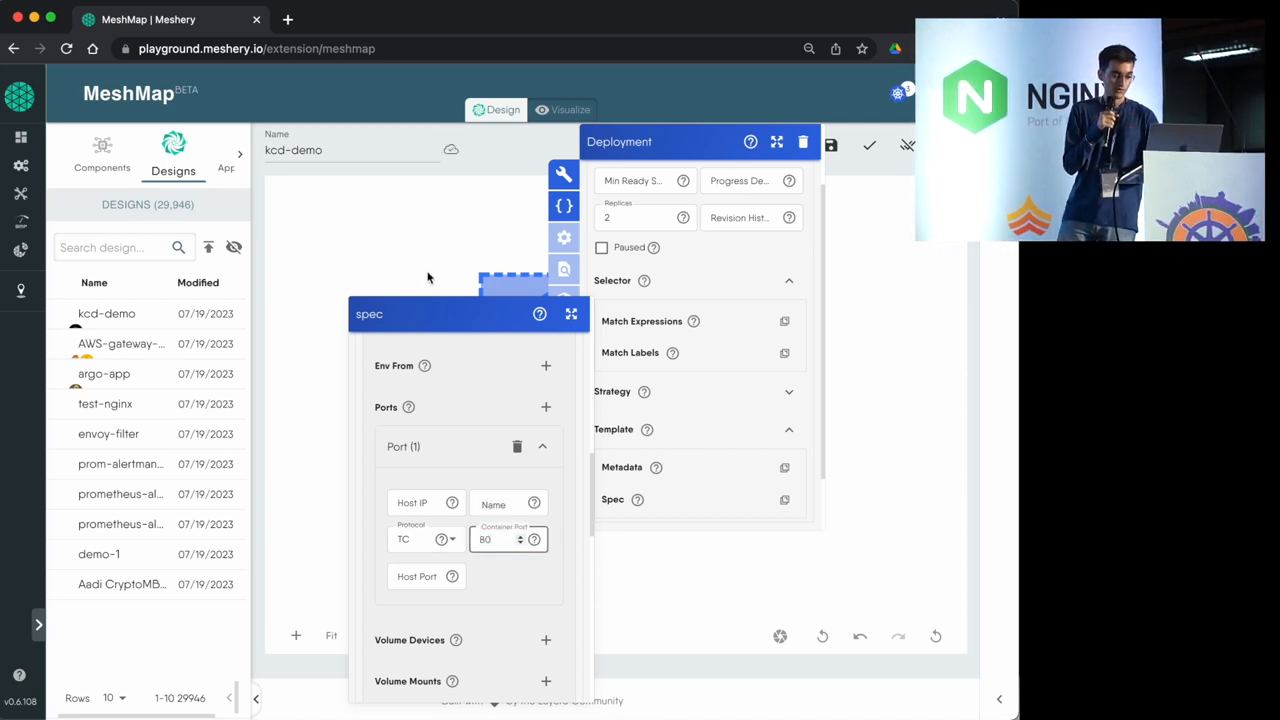
click(908, 144)
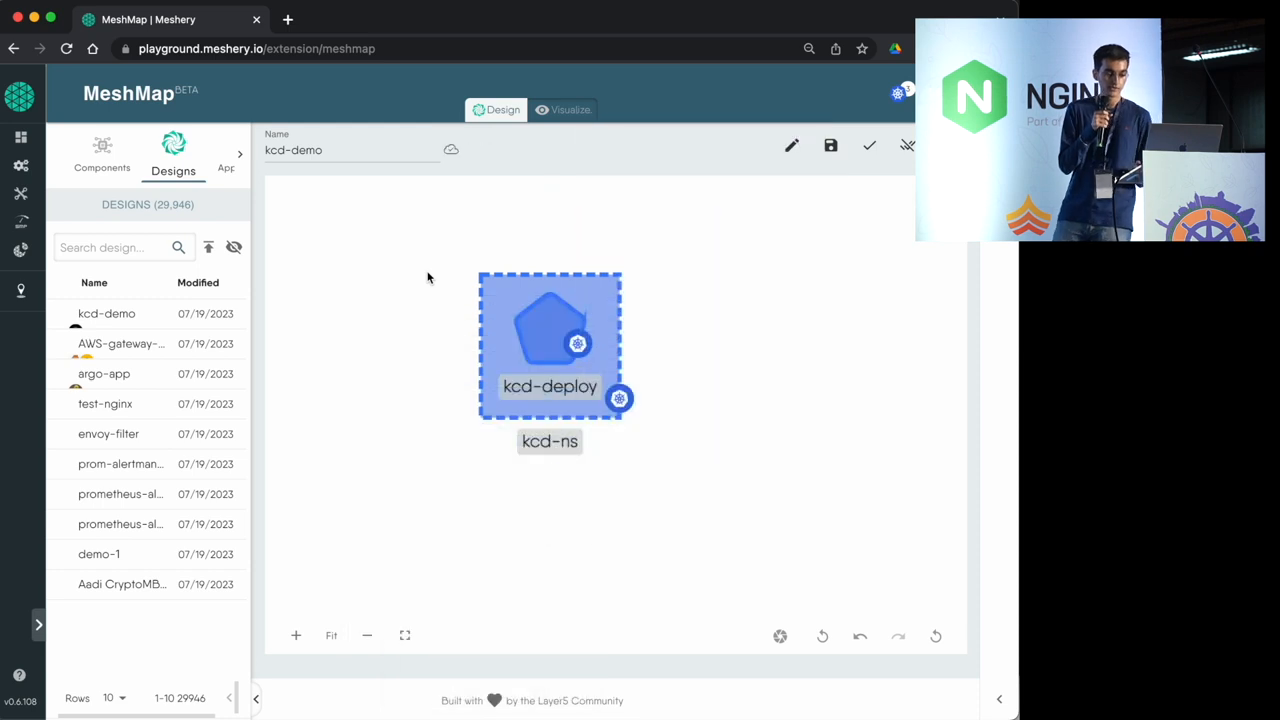
mouse_move(390, 348)
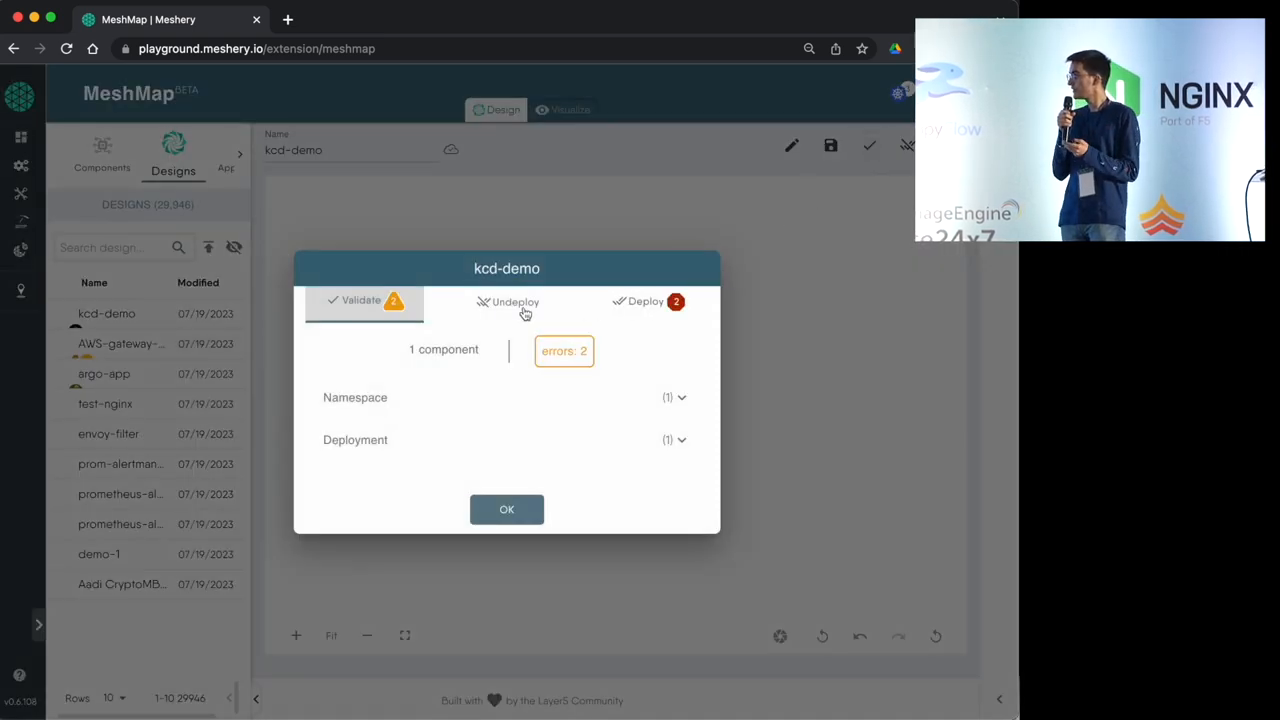
- Inspect the deployment errors, expanding the kcd-deploy 'namespace kcd-ns not found' detail
click(644, 300)
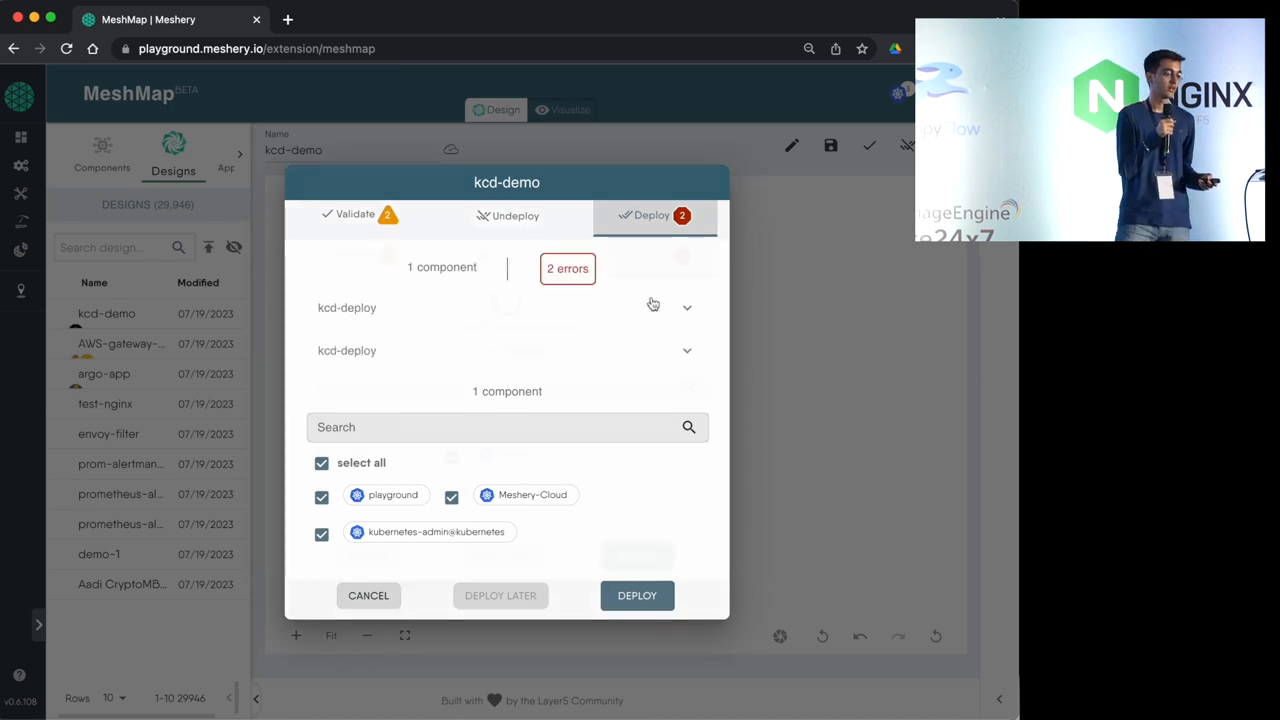
click(688, 350)
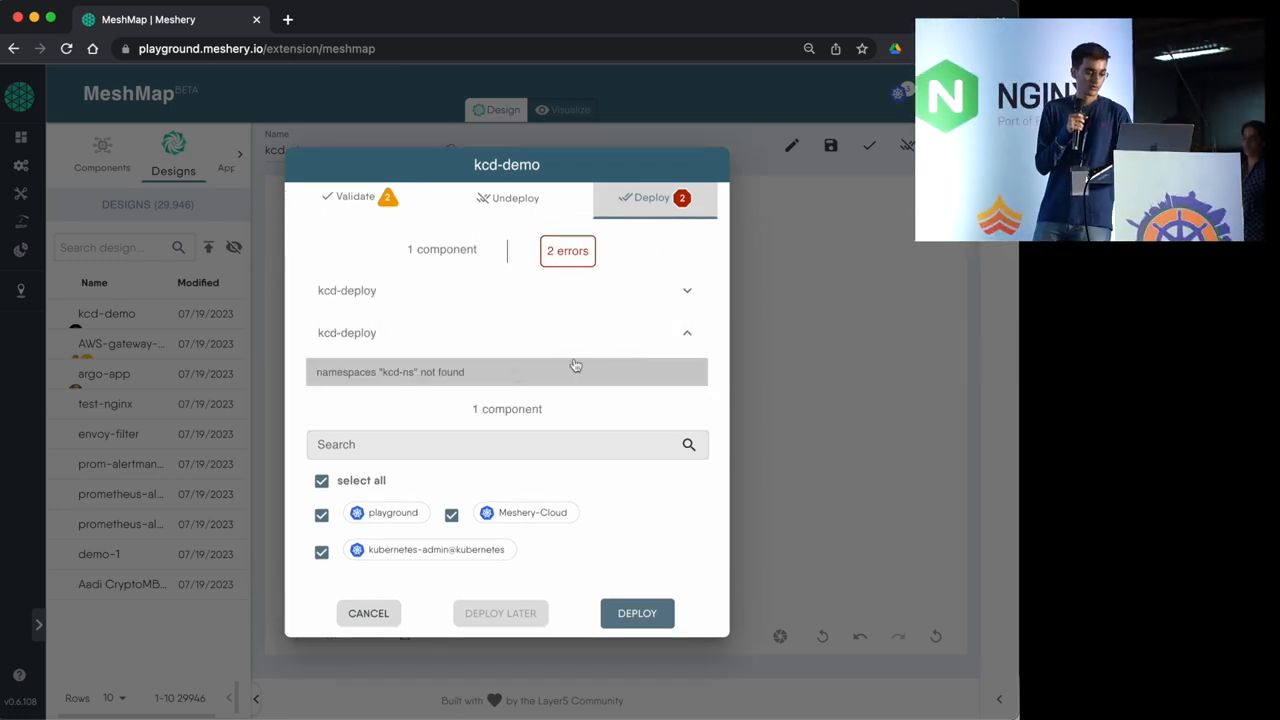
mouse_move(464, 380)
text(riti)
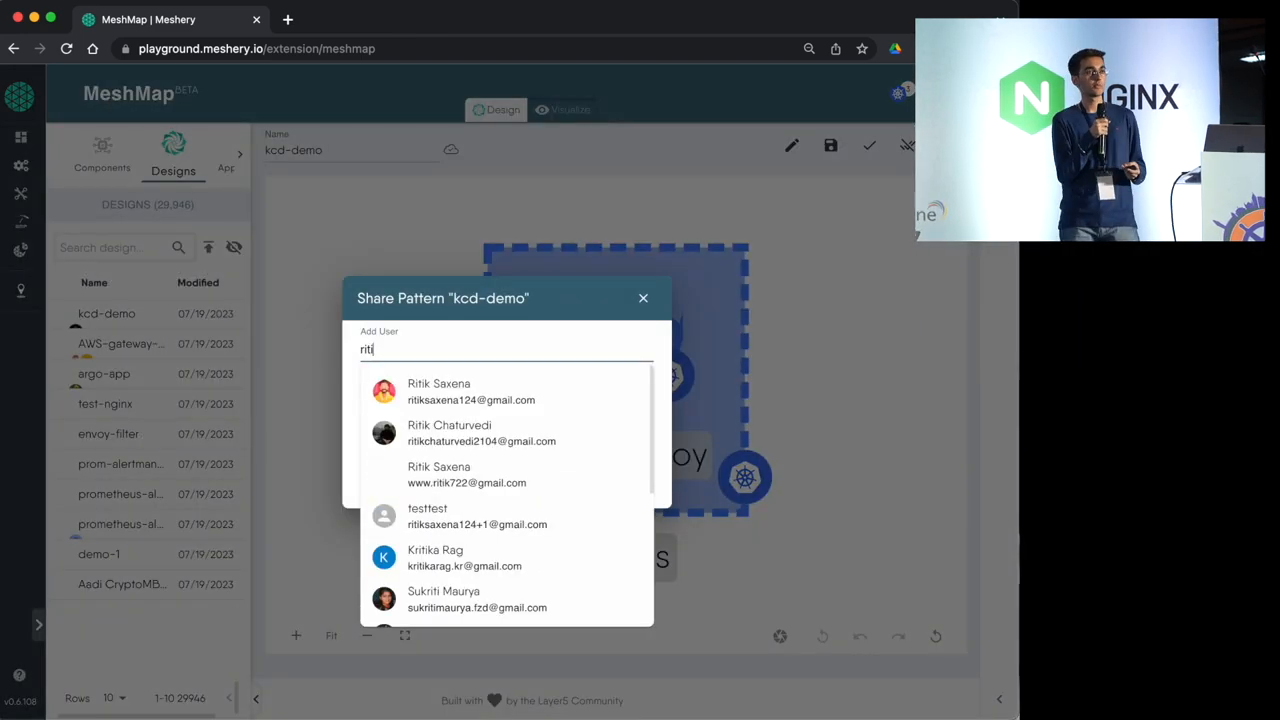
- Grant three users (including avi and yash) access to kcd-demo and share it
click(470, 390)
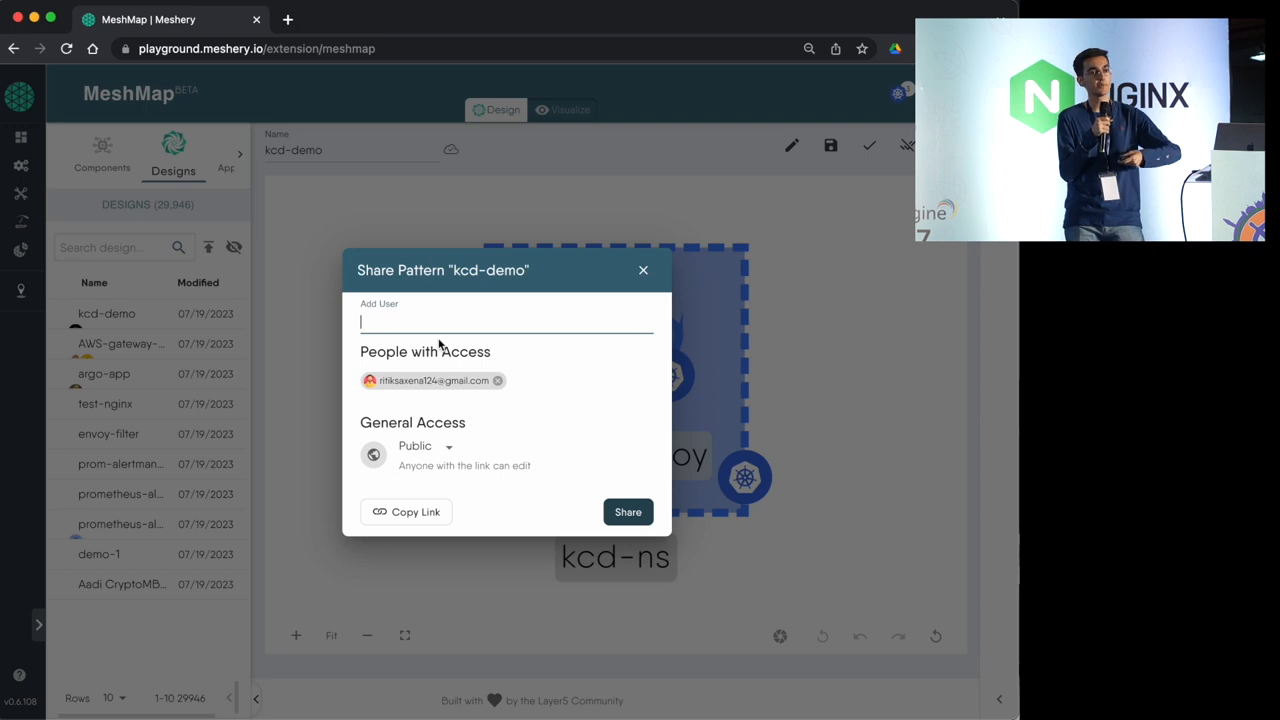
text(avi)
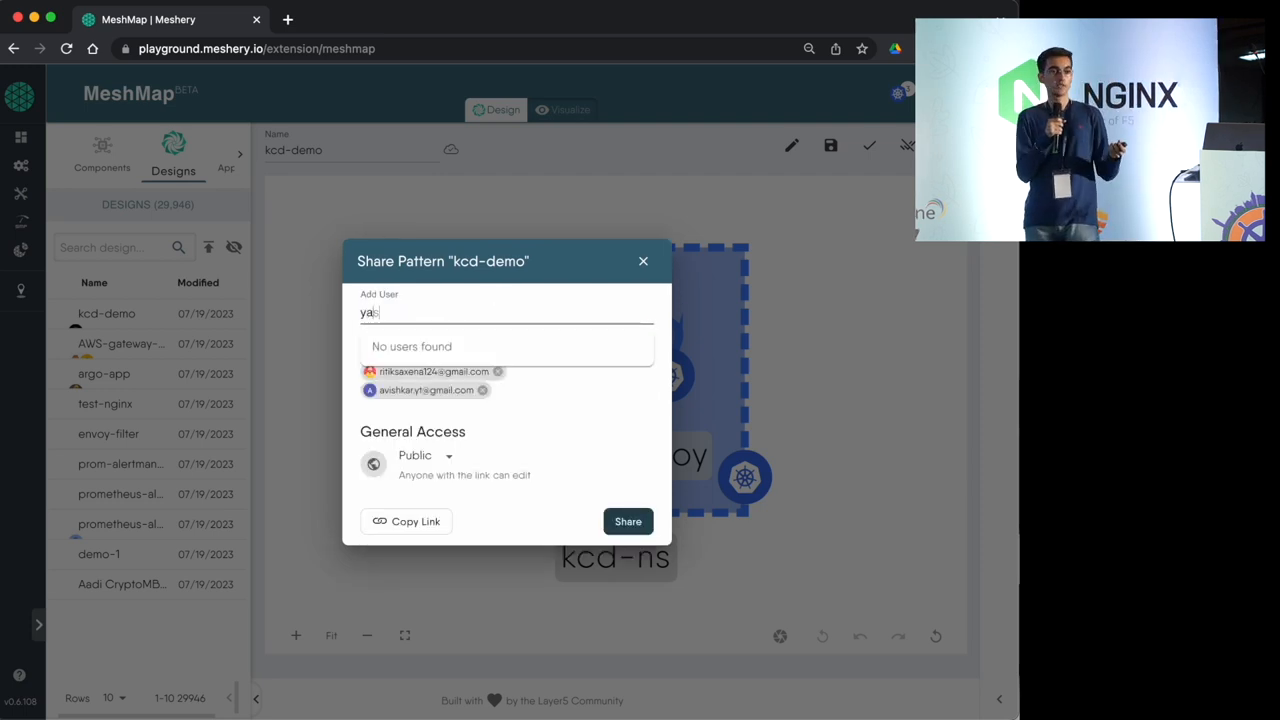
text(yash)
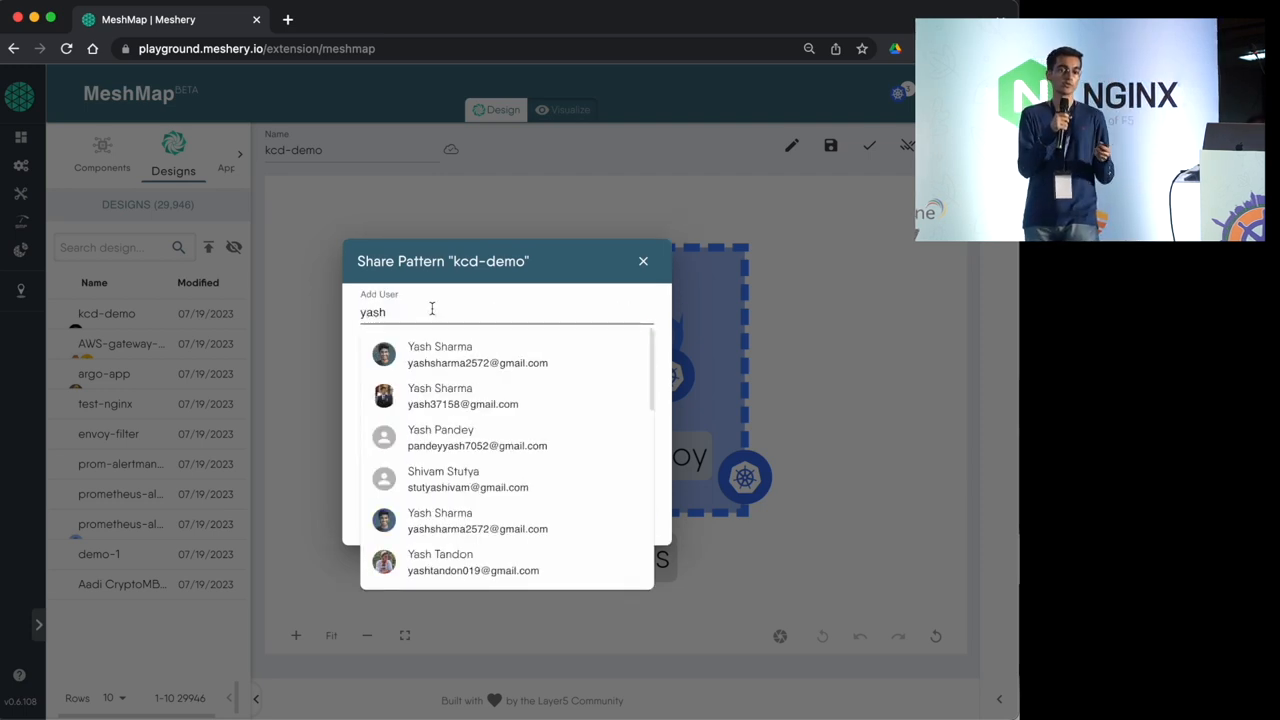
click(476, 356)
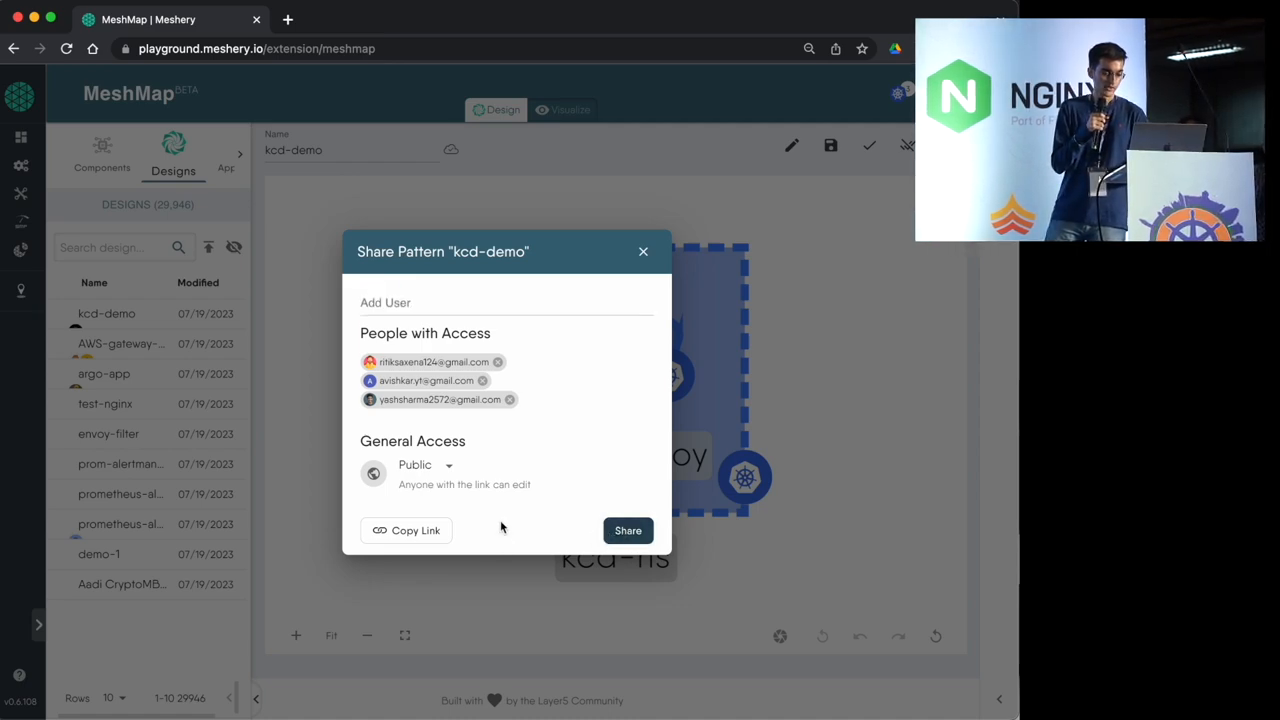
click(628, 530)
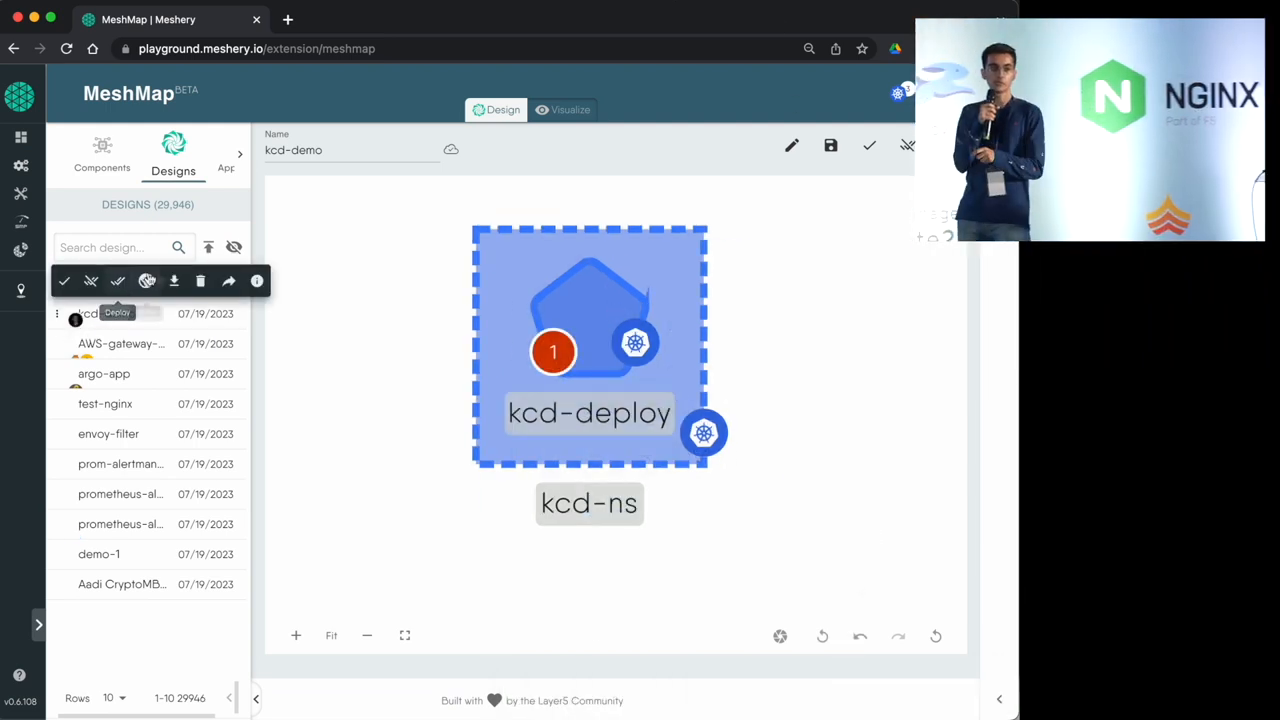
- Copy the kcd-demo design's shareable link from its details
click(256, 280)
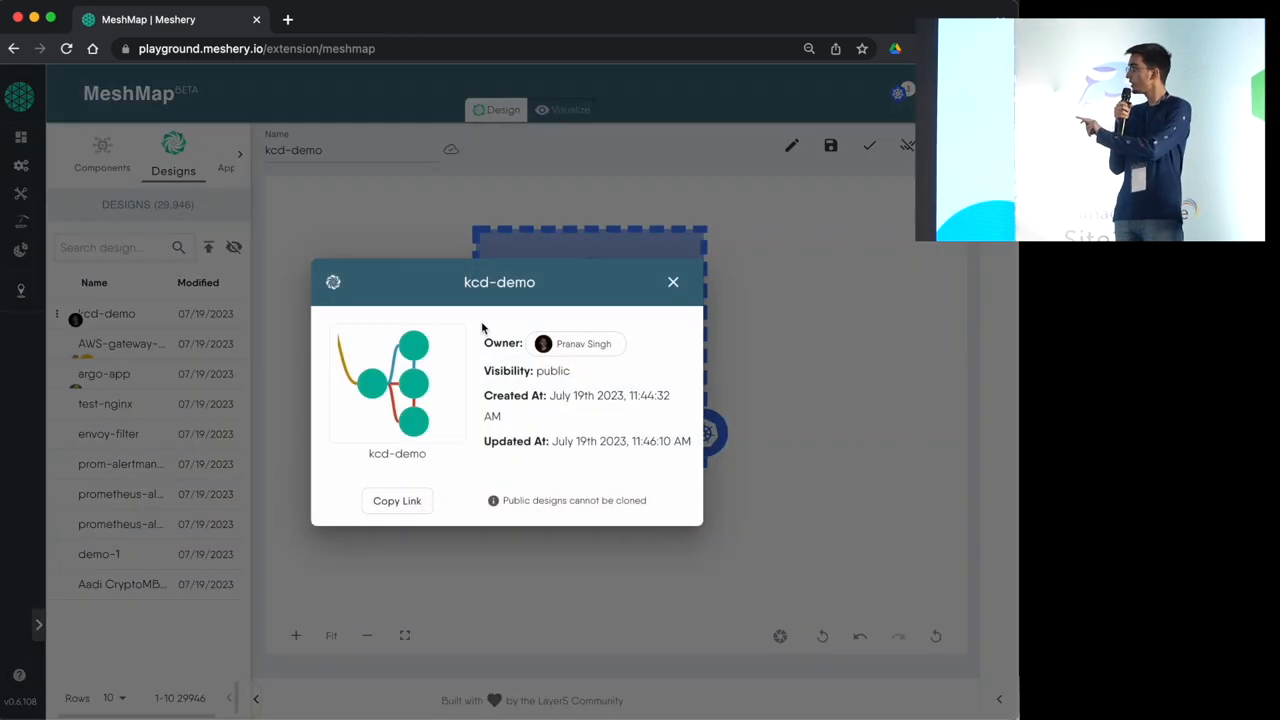
click(396, 500)
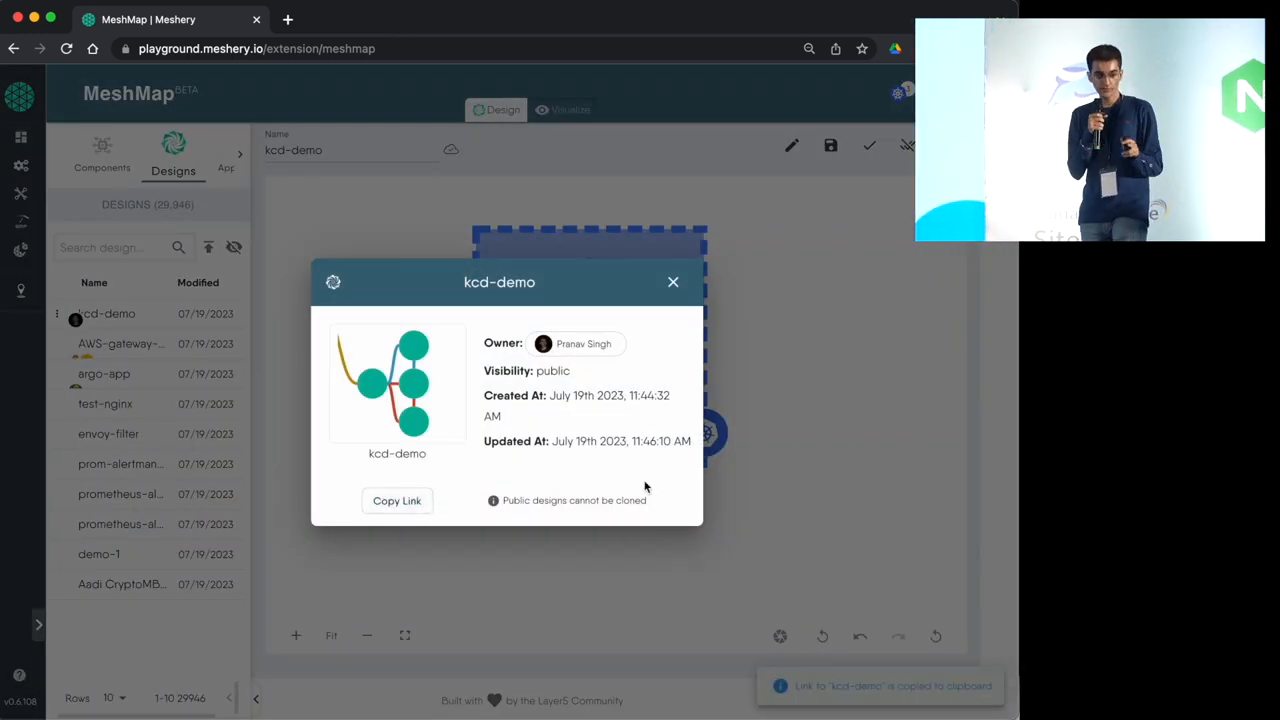
click(672, 282)
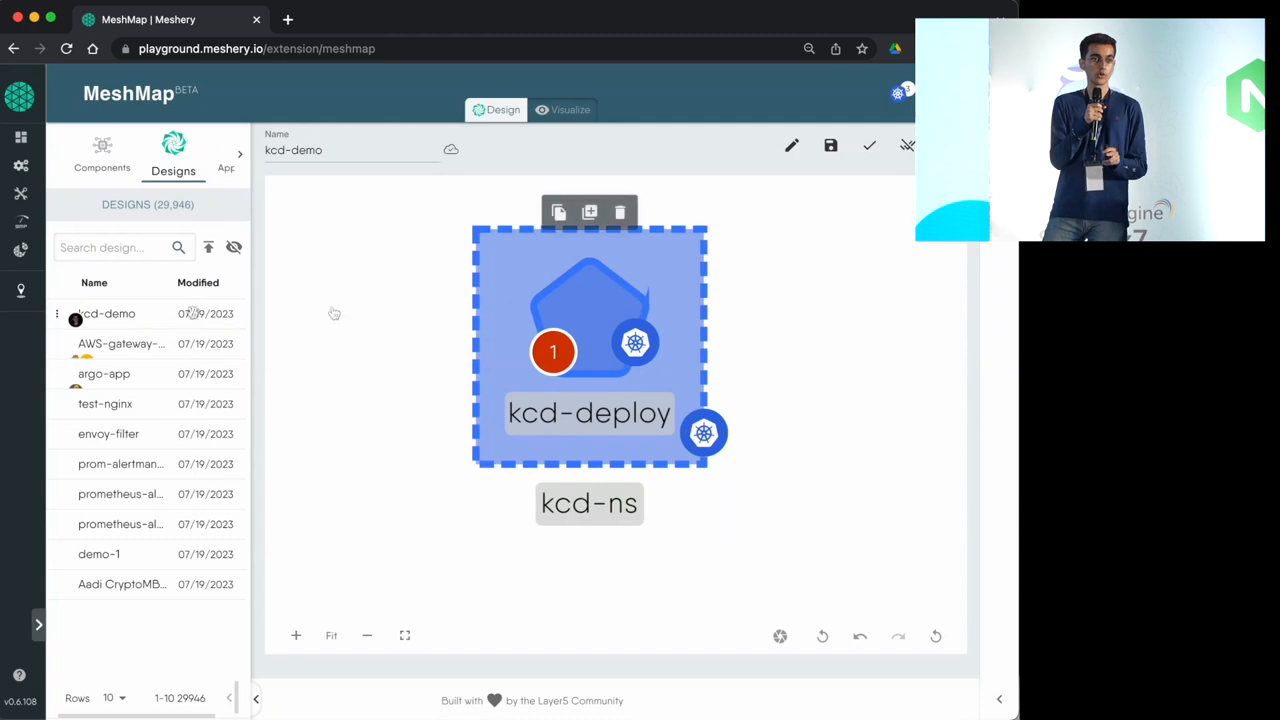
mouse_move(232, 248)
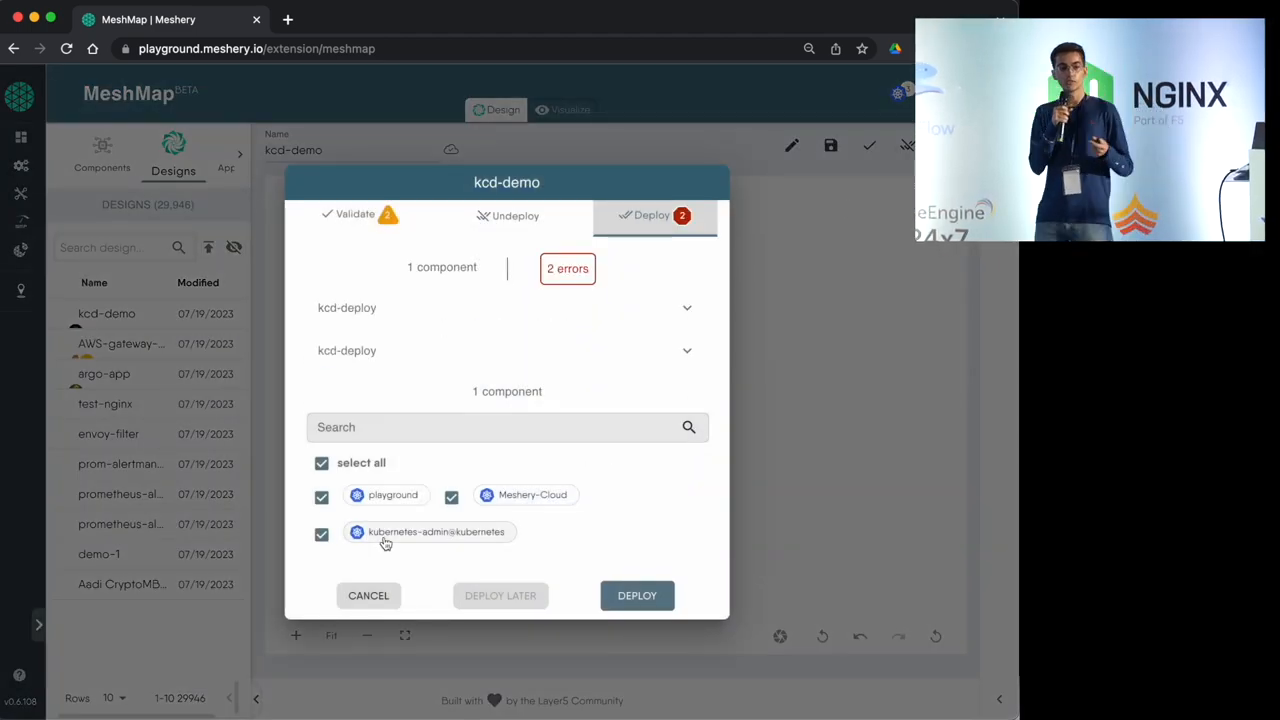
- Deploy kcd-demo to the kubernetes-admin cluster only and switch to Visualize
click(320, 496)
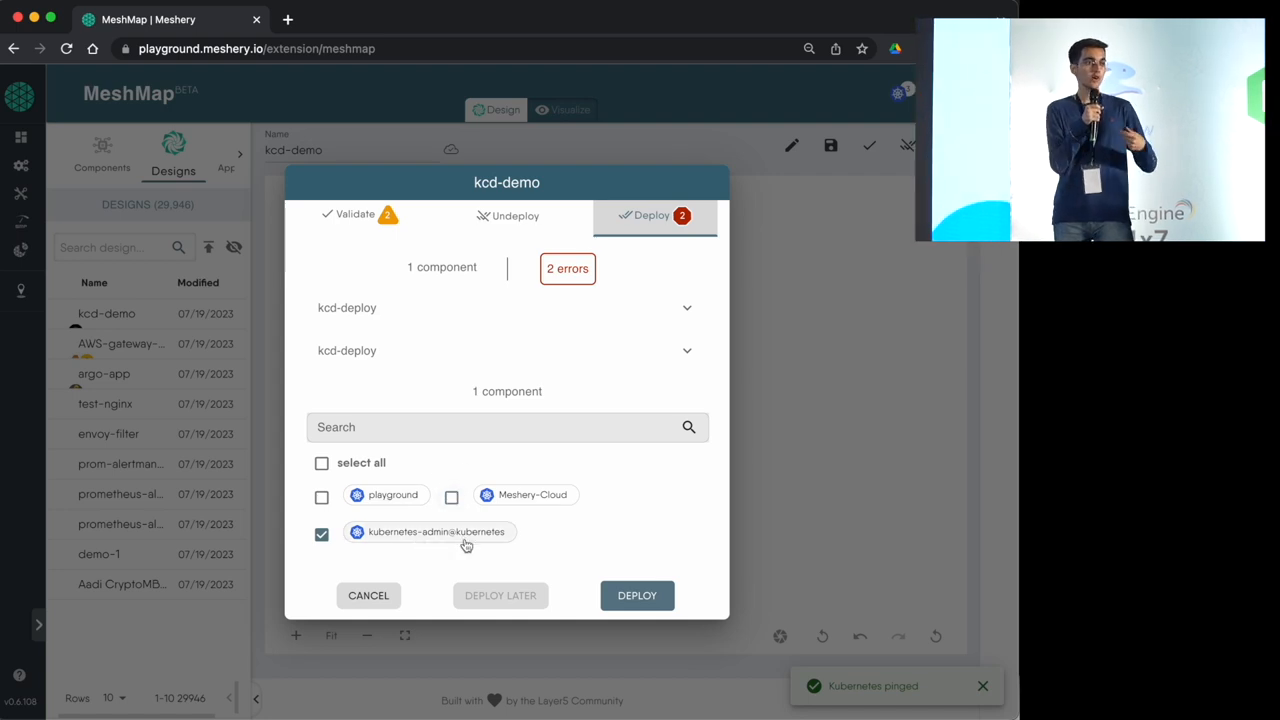
click(636, 596)
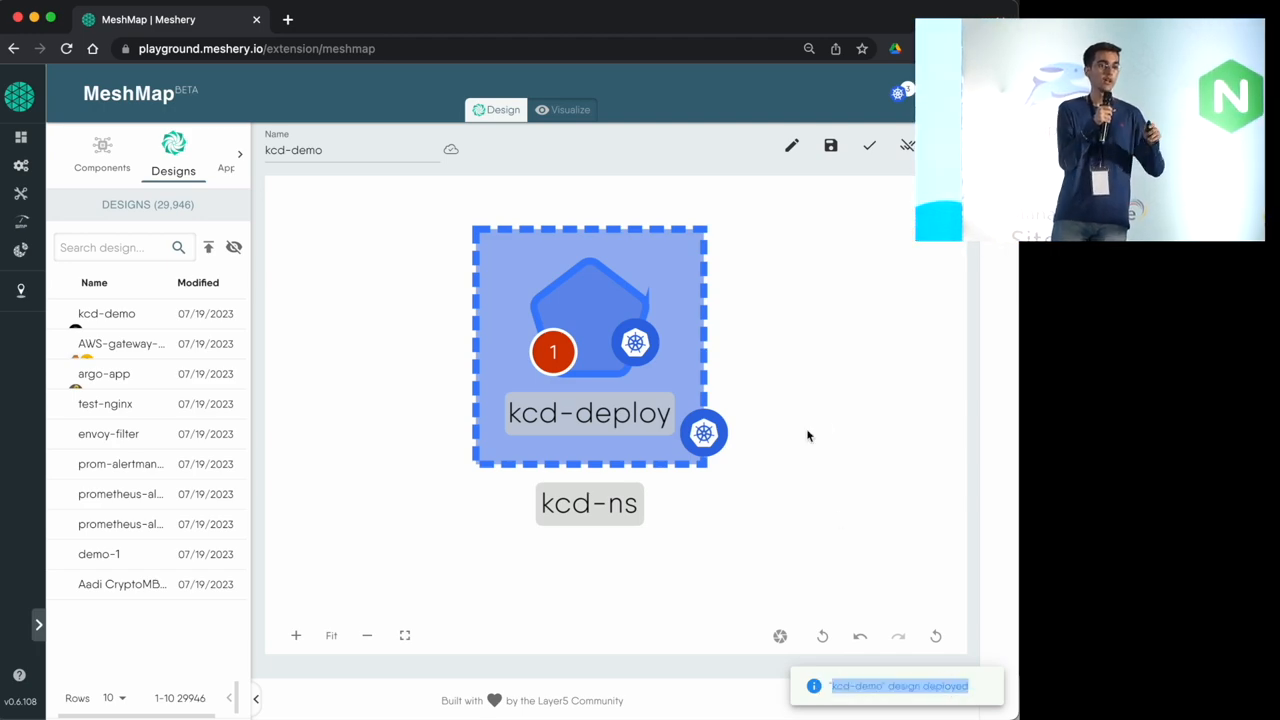
click(564, 110)
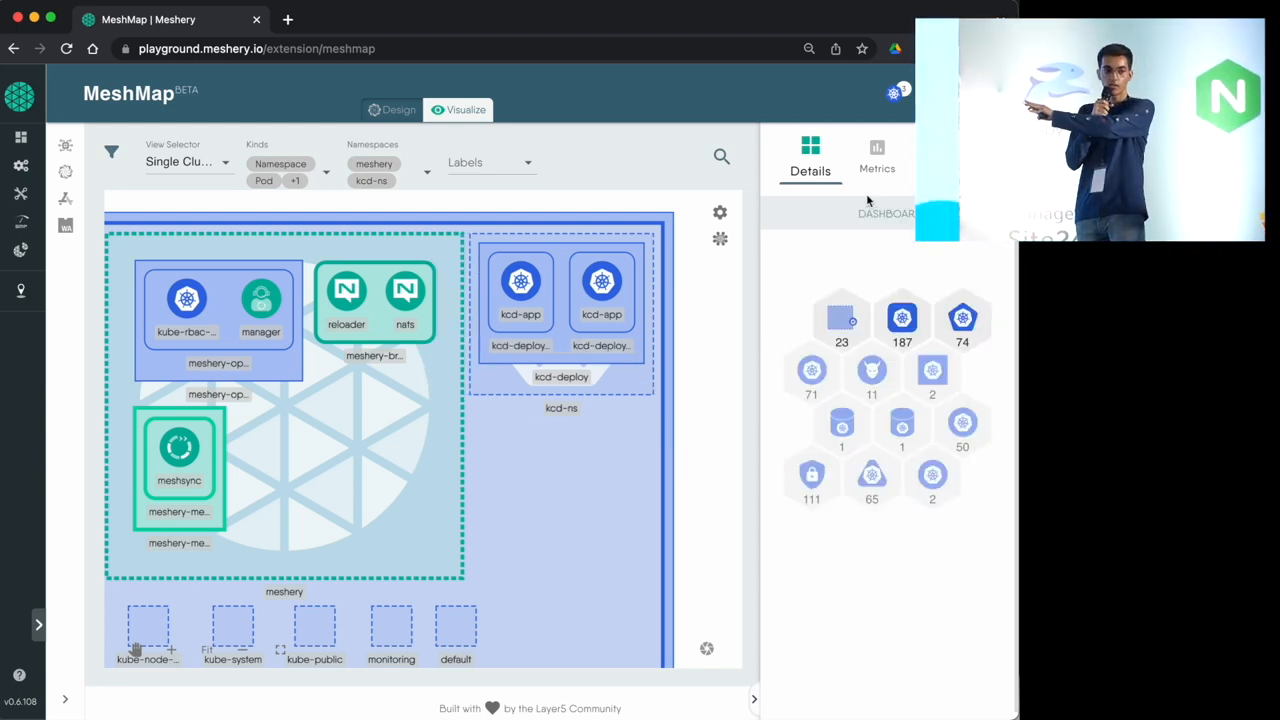
- Check the Actions tab for the kcd-ns pods, then return to an untitled design canvas
click(876, 156)
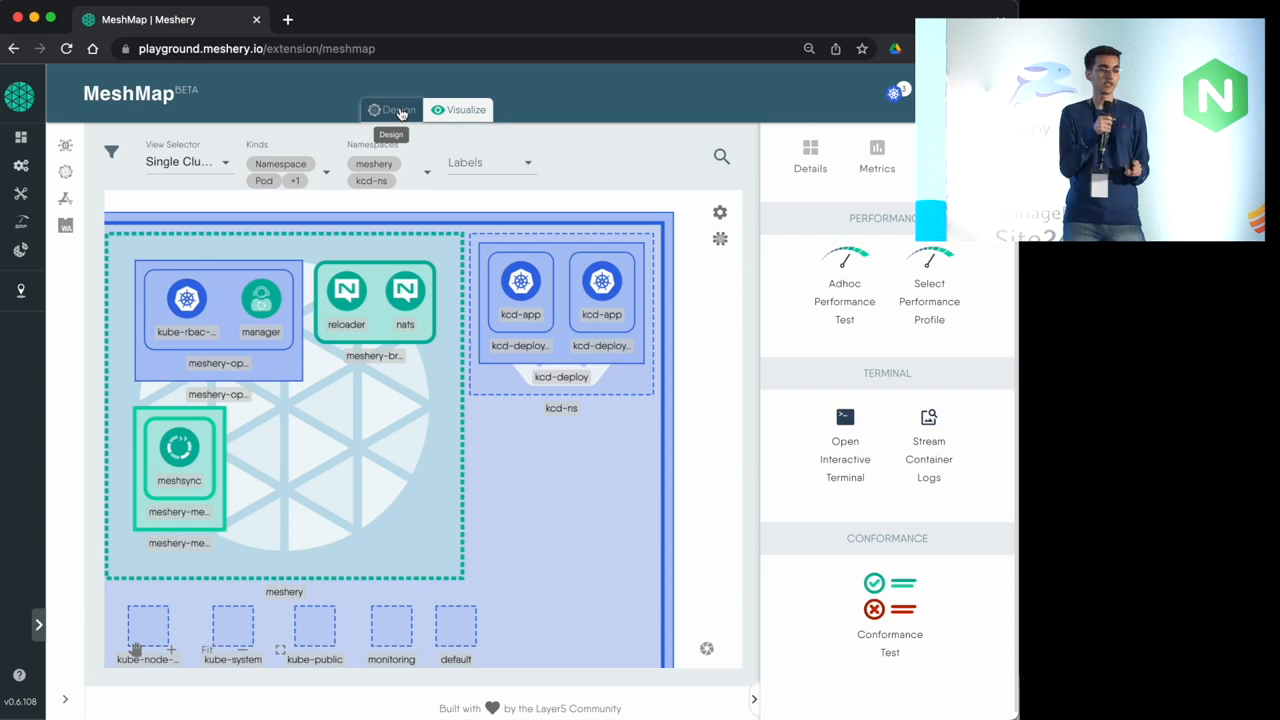
click(392, 110)
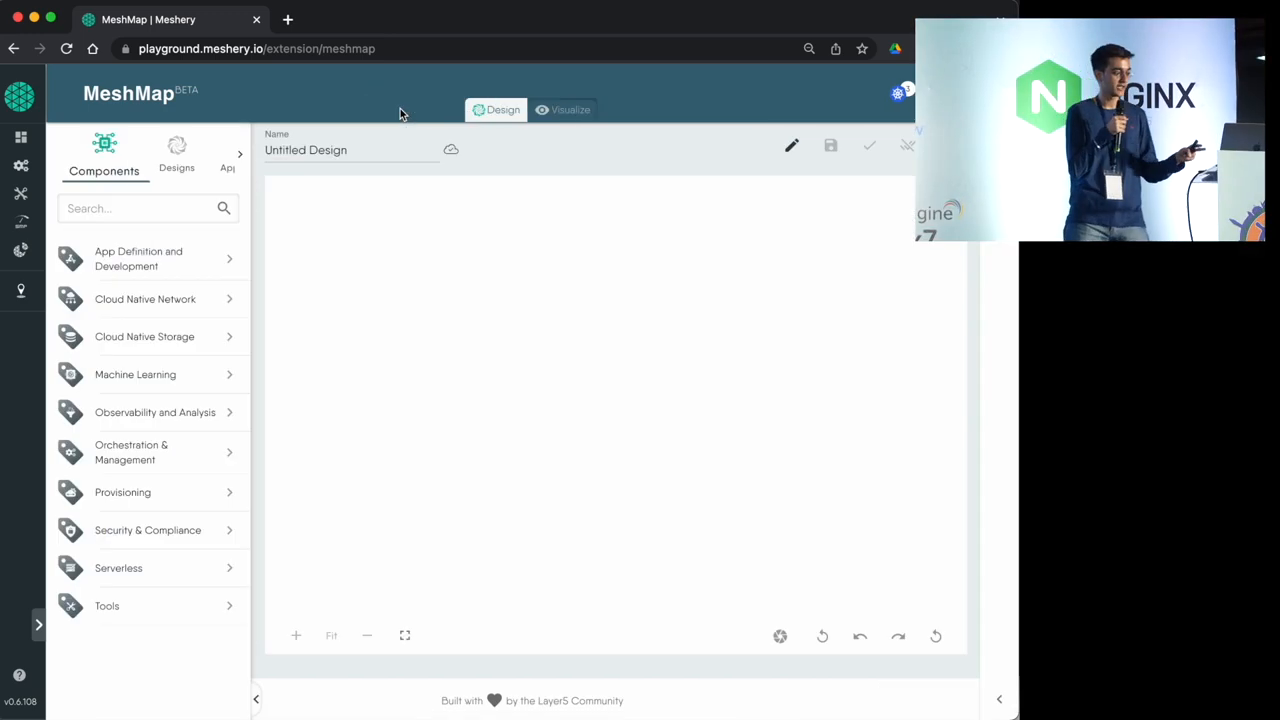
- Reopen the kcd-demo design from the Designs list and undeploy it from kubernetes-admin
click(172, 156)
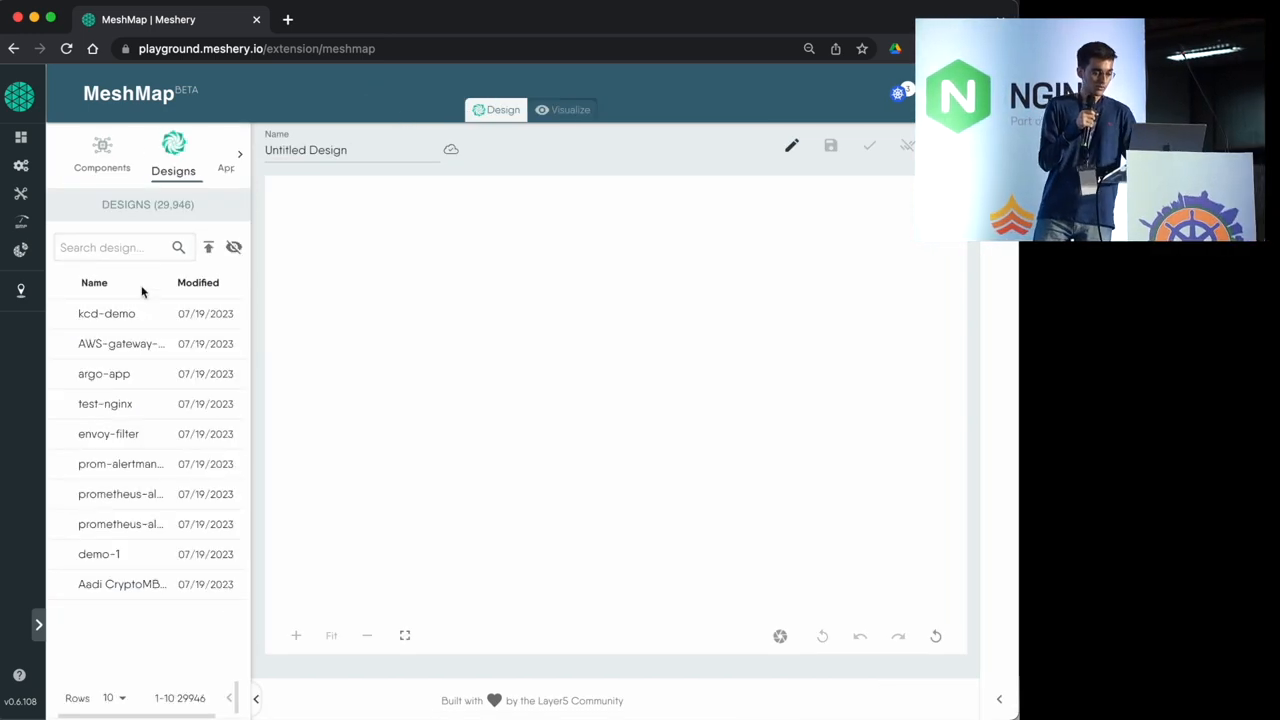
click(106, 312)
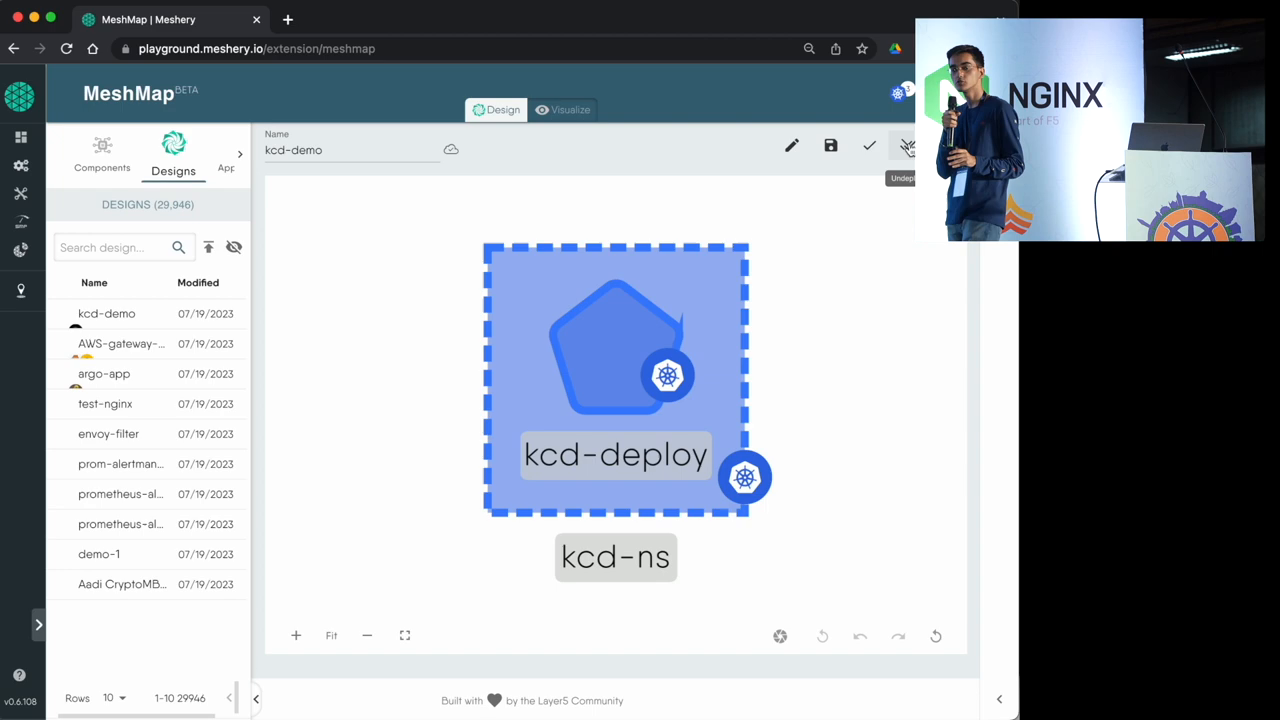
click(906, 146)
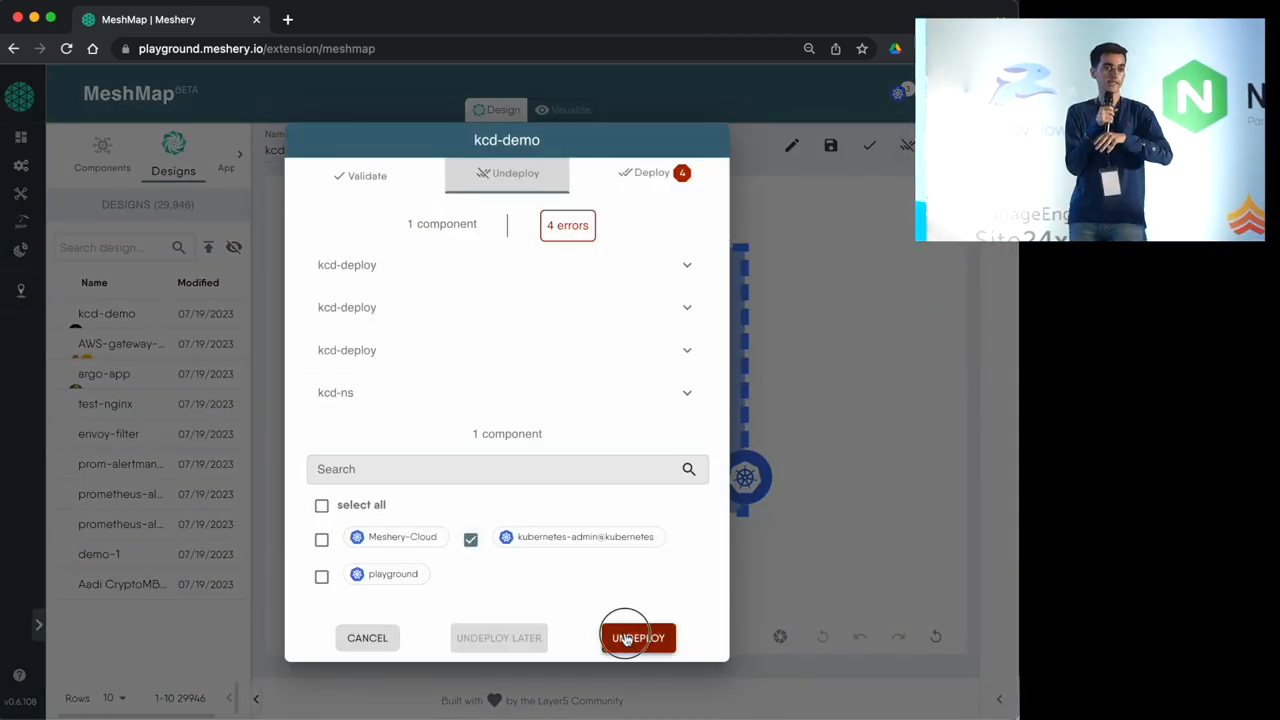
click(638, 636)
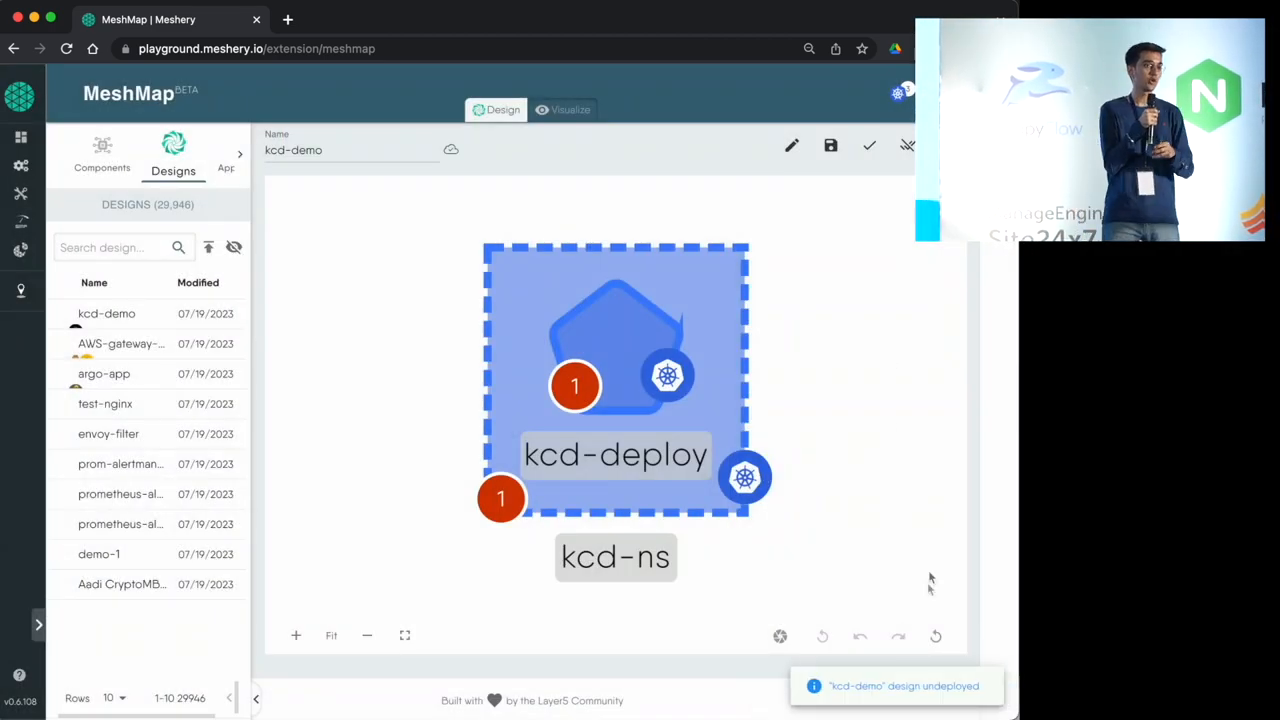